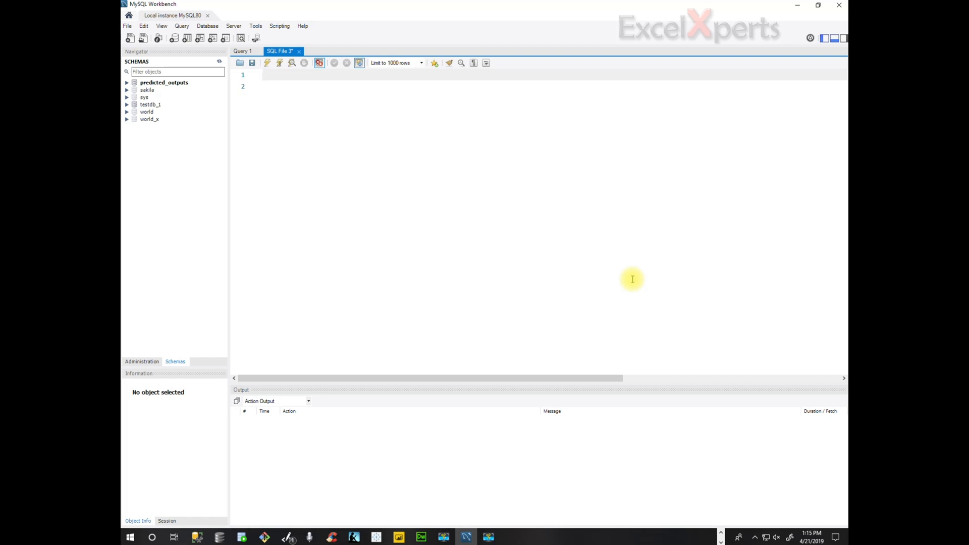
- Write CREATE DATABASE IF NOT EXISTS predicted_outputs; as the script's first statement
{"action": "type", "text": "c"}
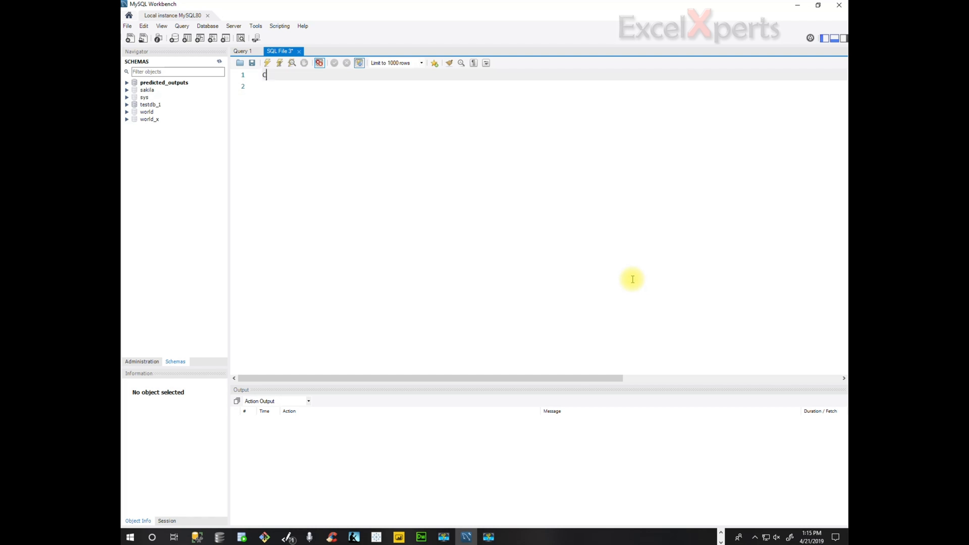
{"action": "type", "text": "REATE D"}
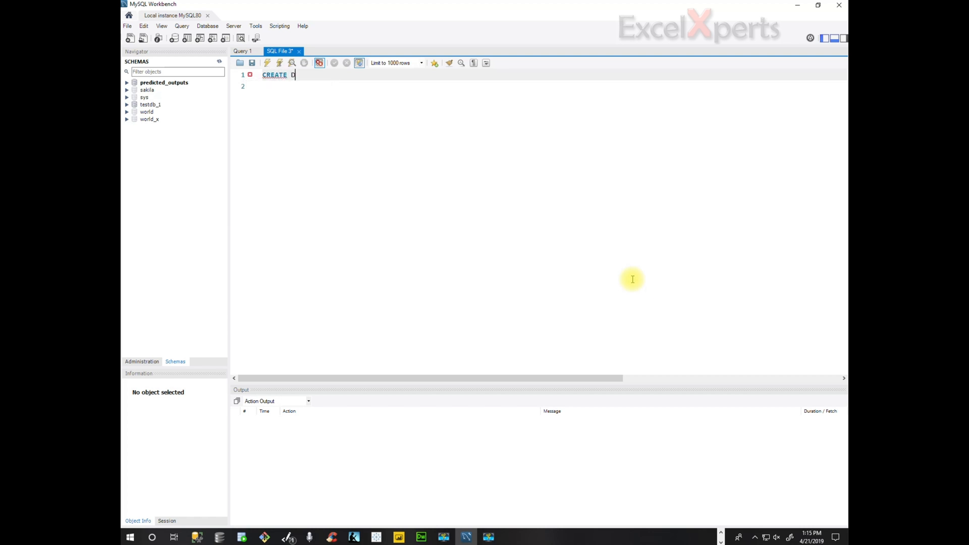
{"action": "type", "text": "ATABASE"}
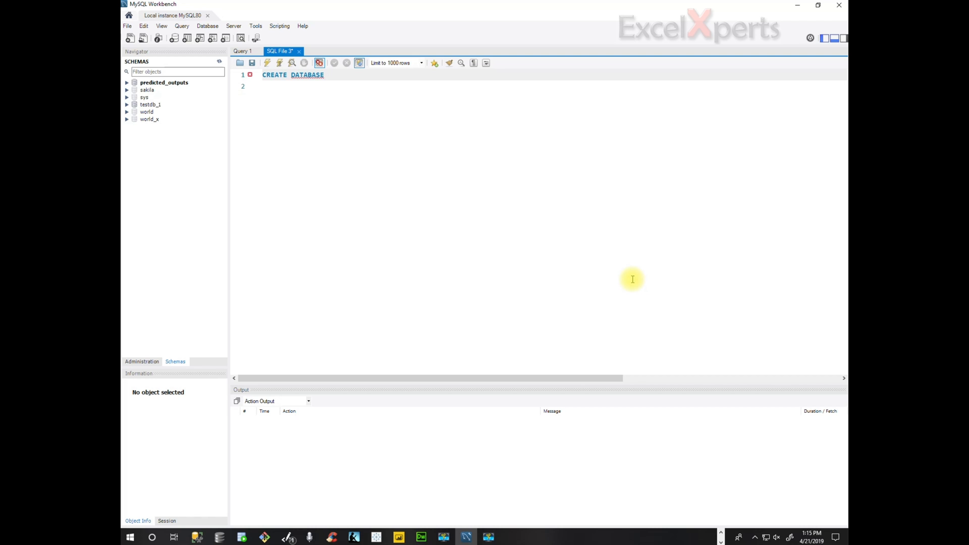
{"action": "type", "text": "IF NOT"}
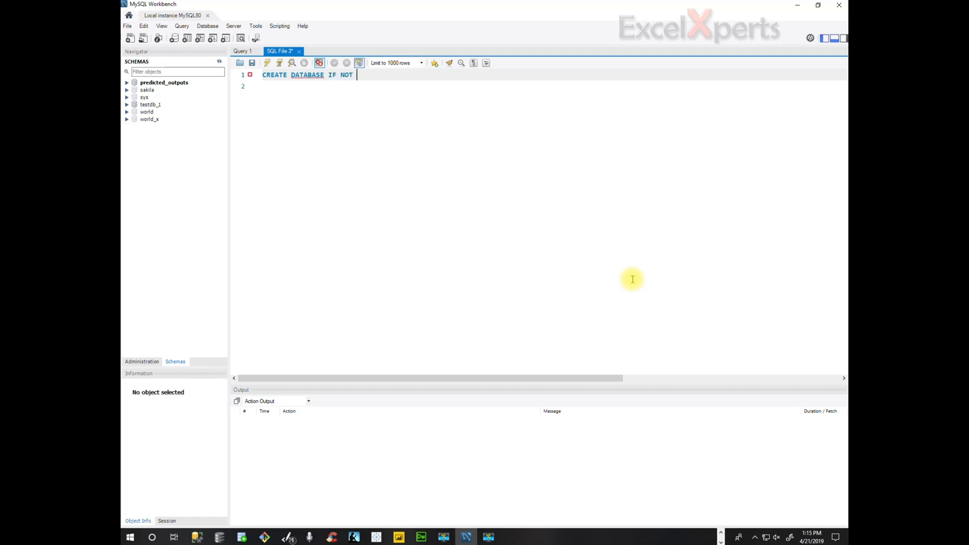
{"action": "type", "text": "EXISTS"}
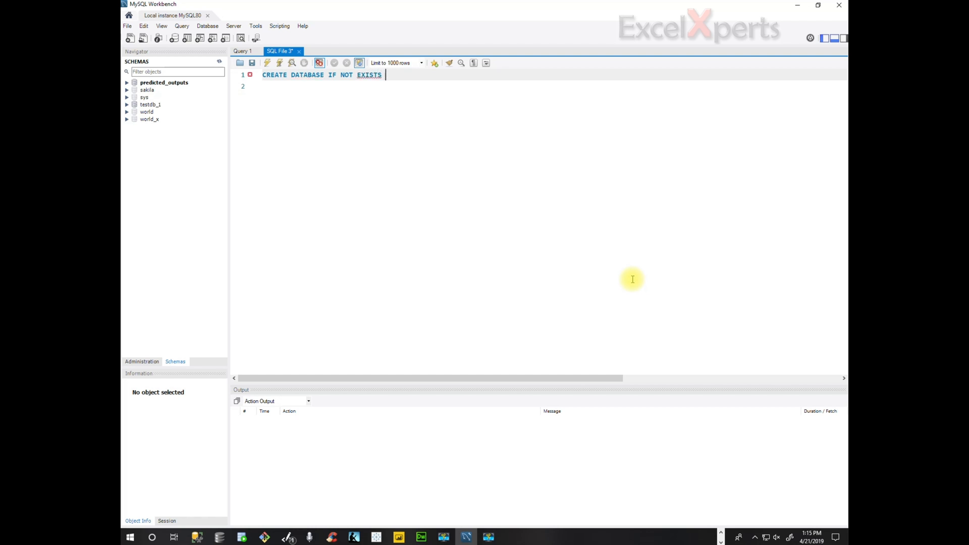
{"action": "type", "text": "predicted_u"}
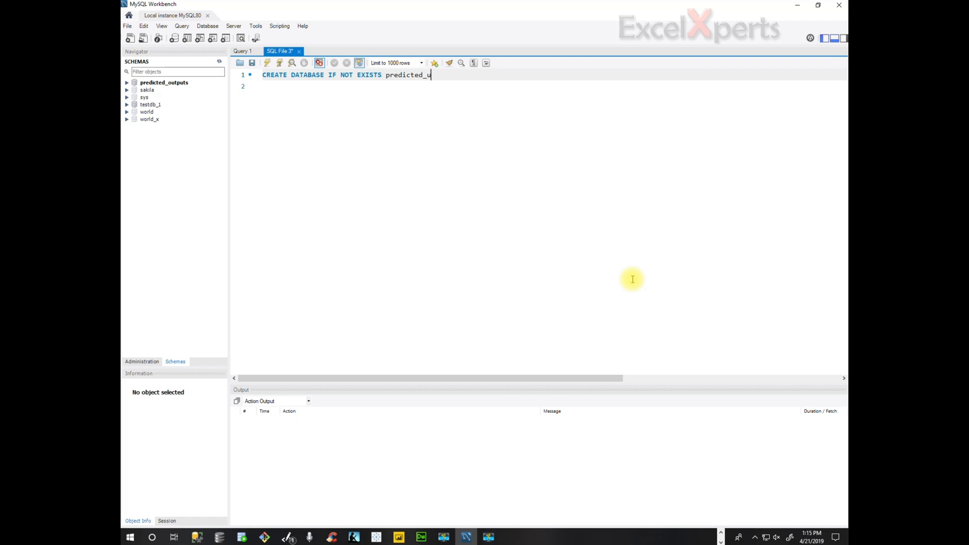
{"action": "type", "text": "tp"}
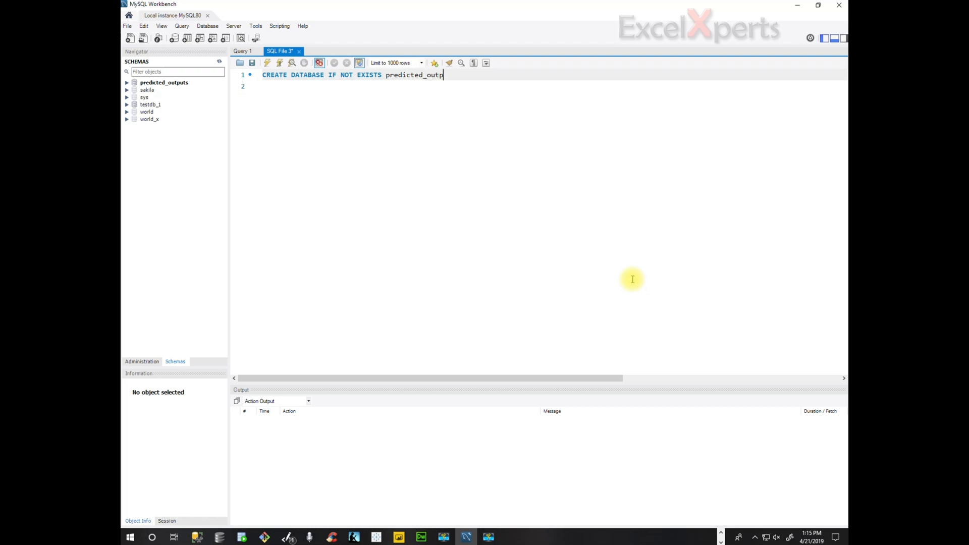
{"action": "type", "text": "uts;"}
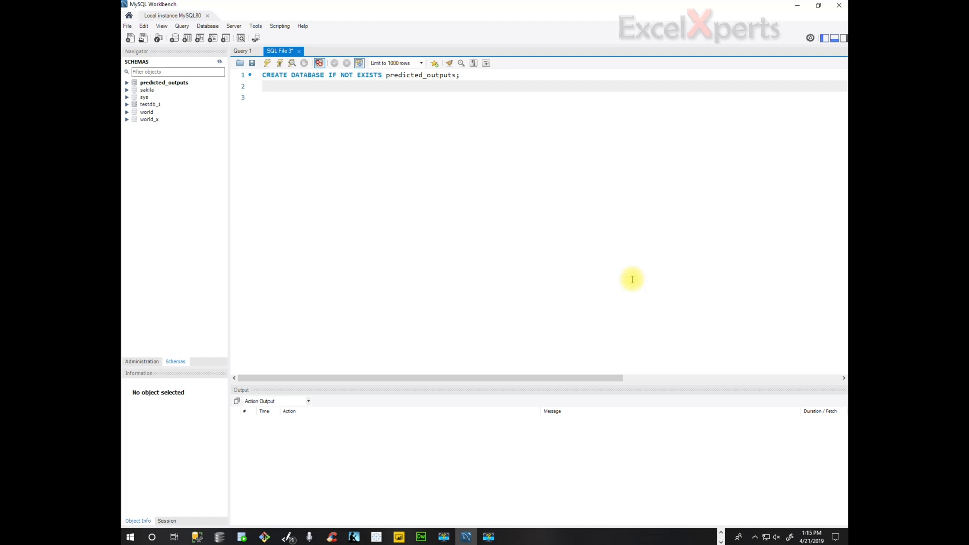
- Add USE predicted_outputs; as the second statement
{"action": "type", "text": "USE"}
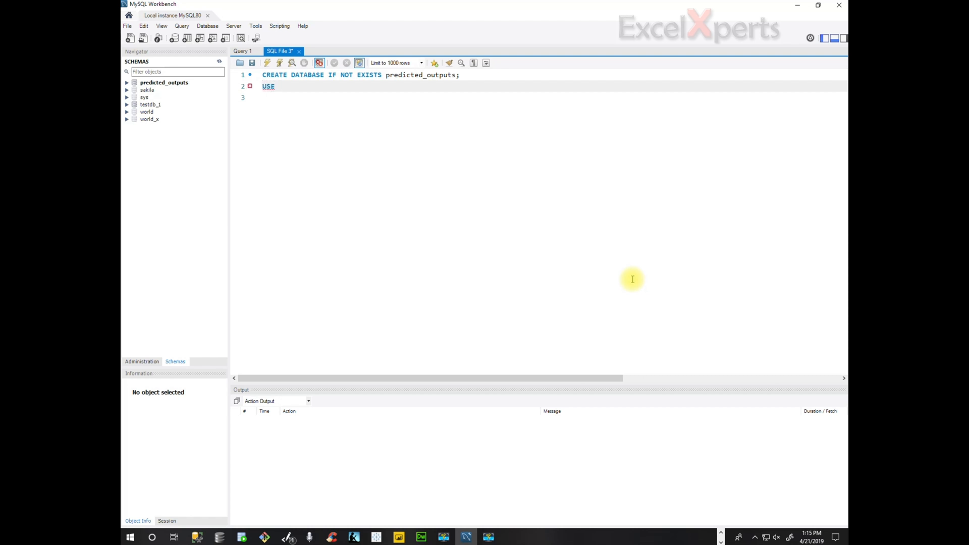
{"action": "type", "text": "predict"}
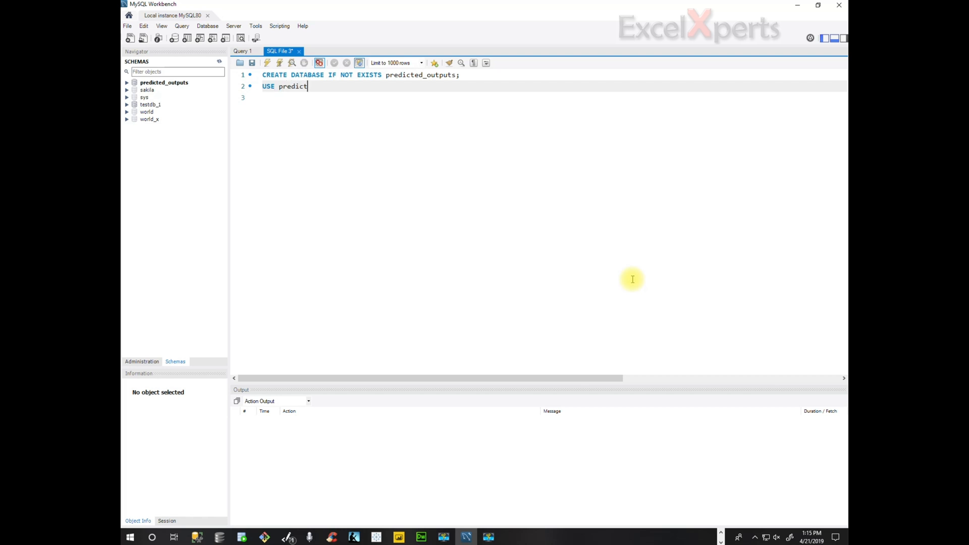
{"action": "type", "text": "ed_o"}
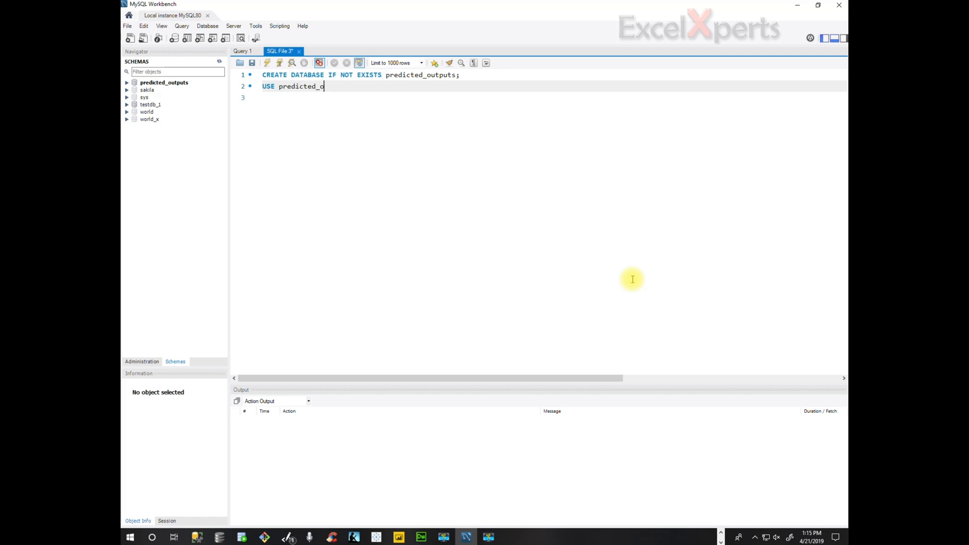
{"action": "type", "text": "utput"}
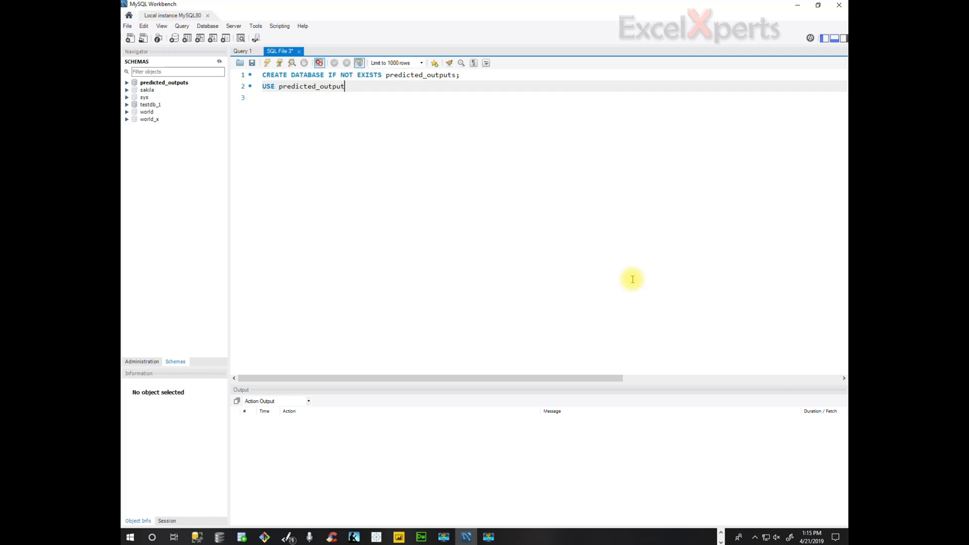
{"action": "type", "text": "s;"}
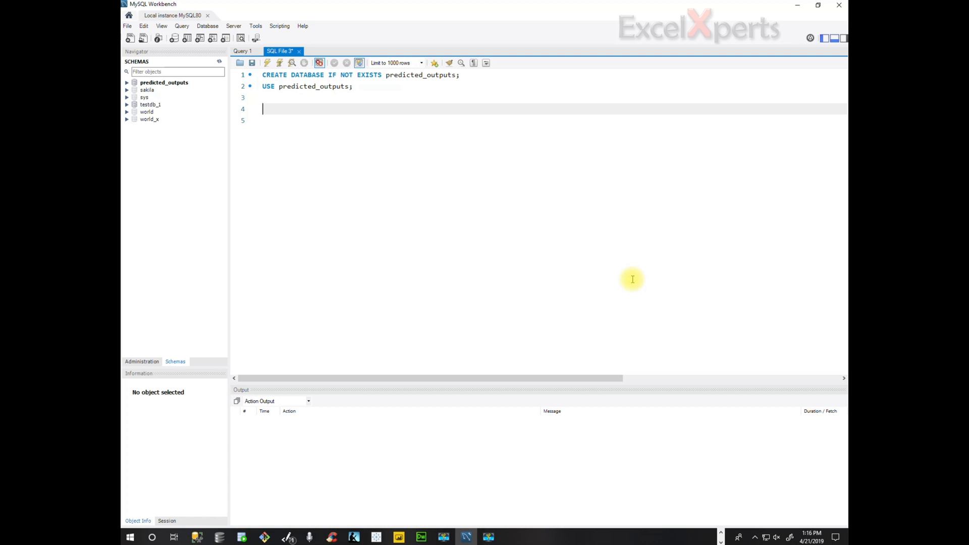
- Add DROP TABLE IF EXISTS predicted_outputs; below the USE line
{"action": "type", "text": "D"}
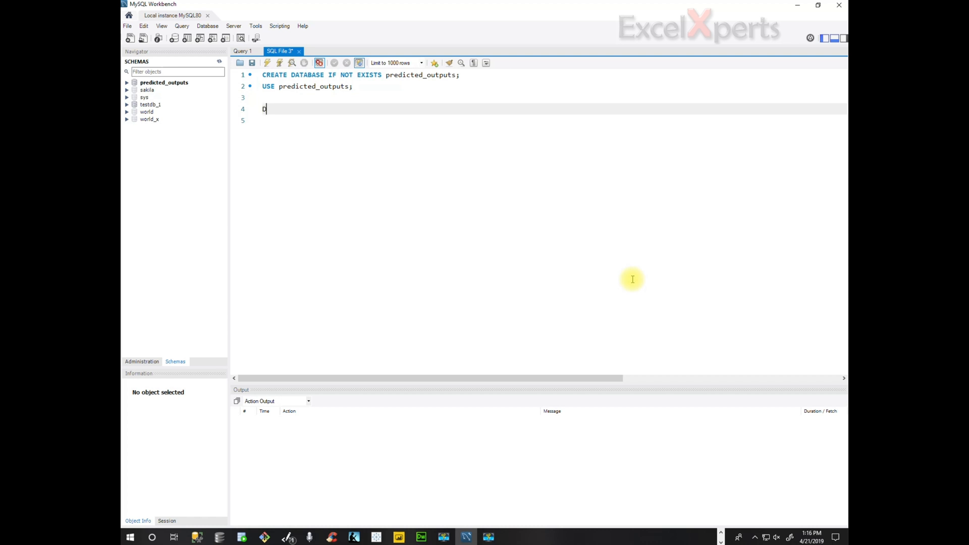
{"action": "type", "text": "ROP TABLE I"}
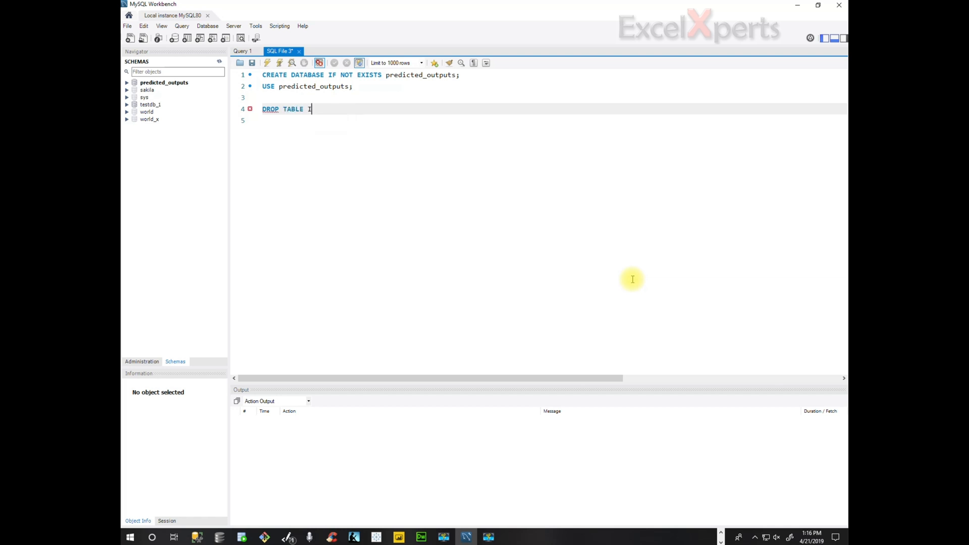
{"action": "type", "text": "F EXIST"}
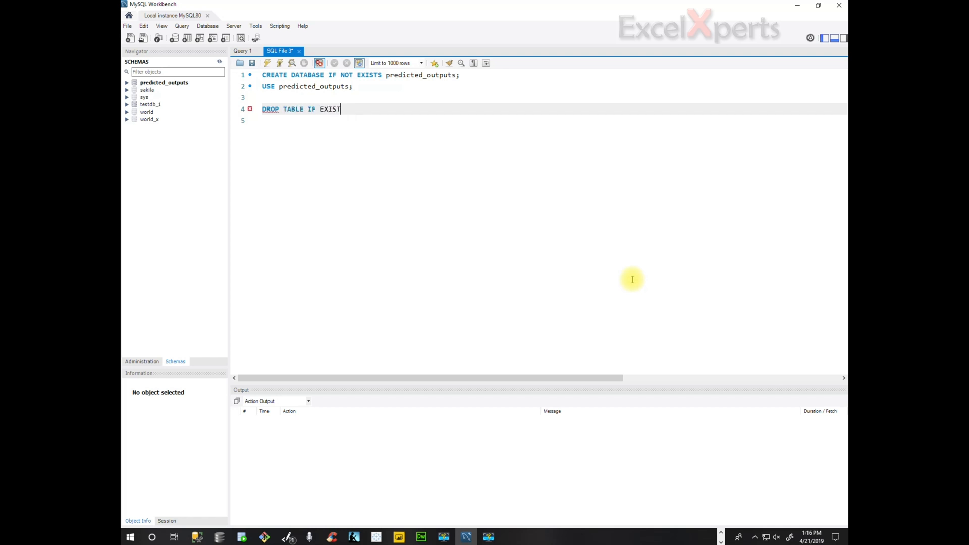
{"action": "type", "text": "S"}
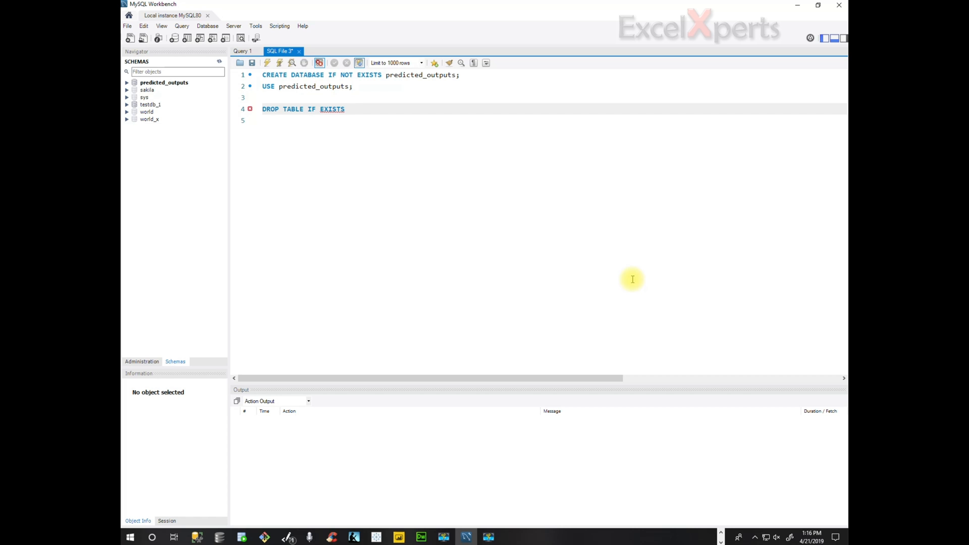
{"action": "type", "text": "p"}
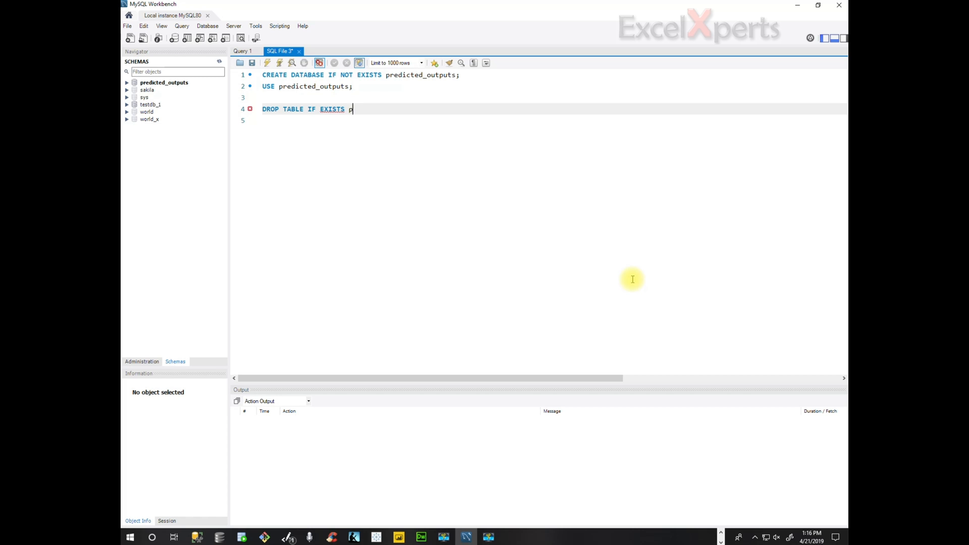
{"action": "type", "text": "redic"}
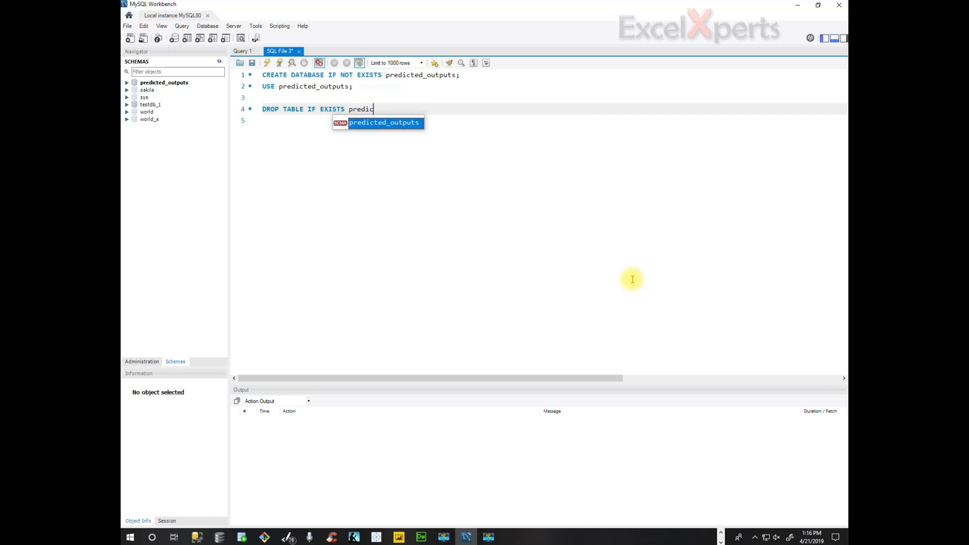
{"action": "type", "text": "ted"}
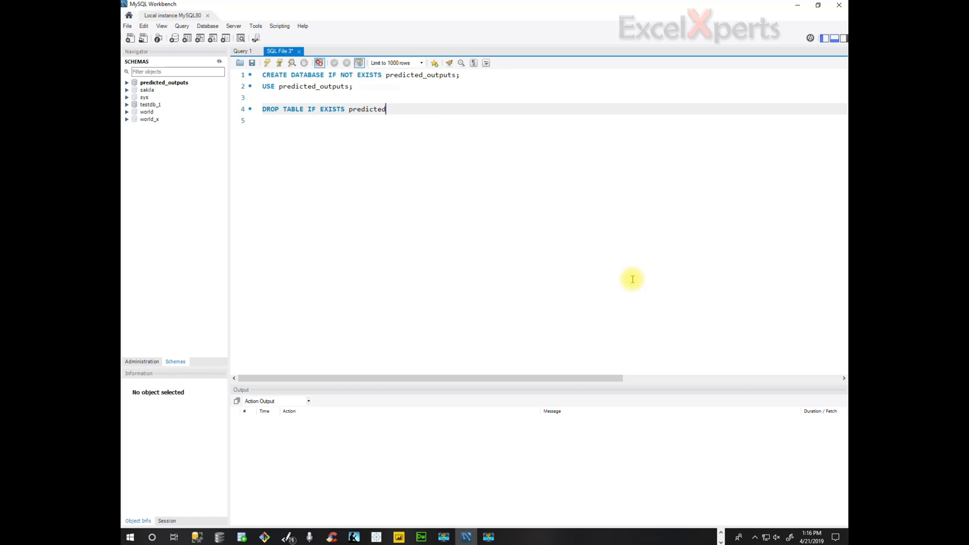
{"action": "type", "text": "_o"}
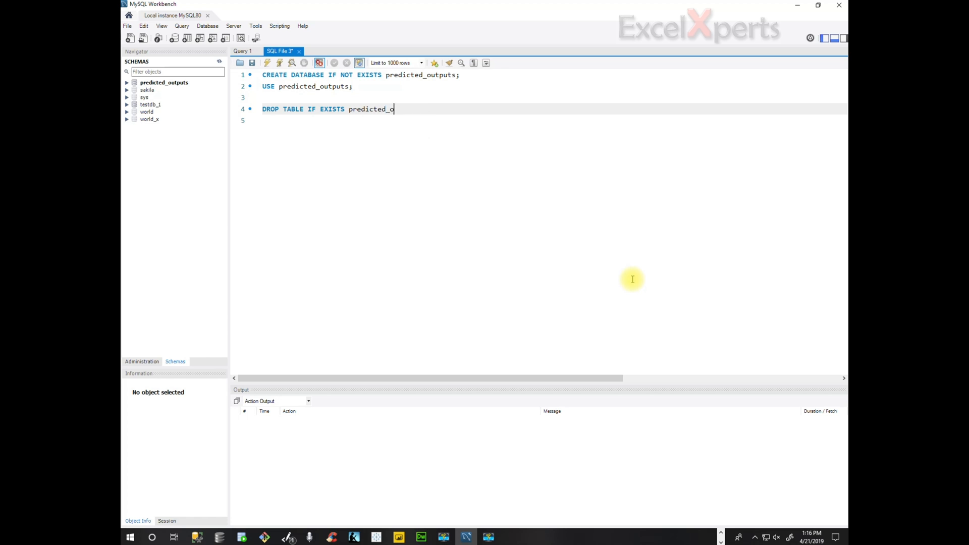
{"action": "type", "text": "utputs;"}
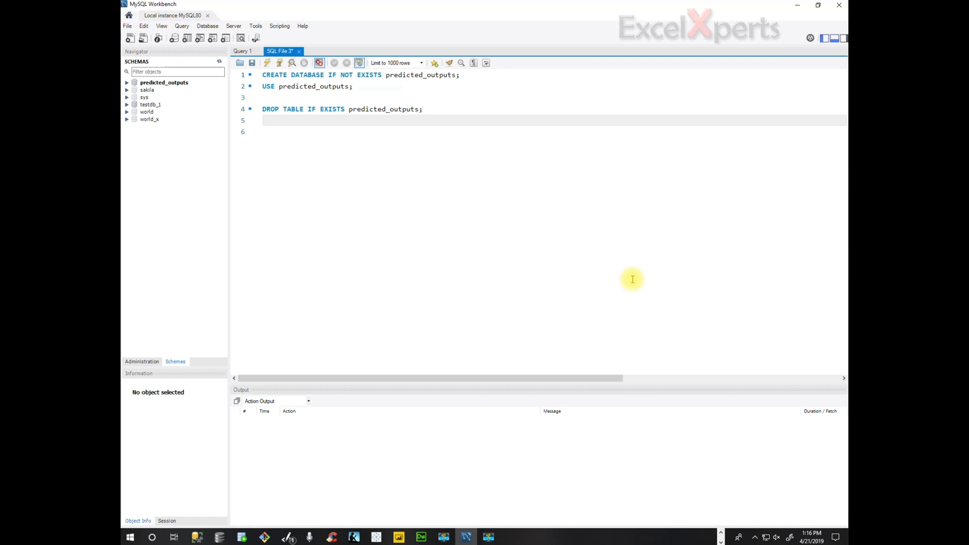
- Begin CREATE TABLE predicted_outputs with its opening parenthesis
{"action": "type", "text": "c"}
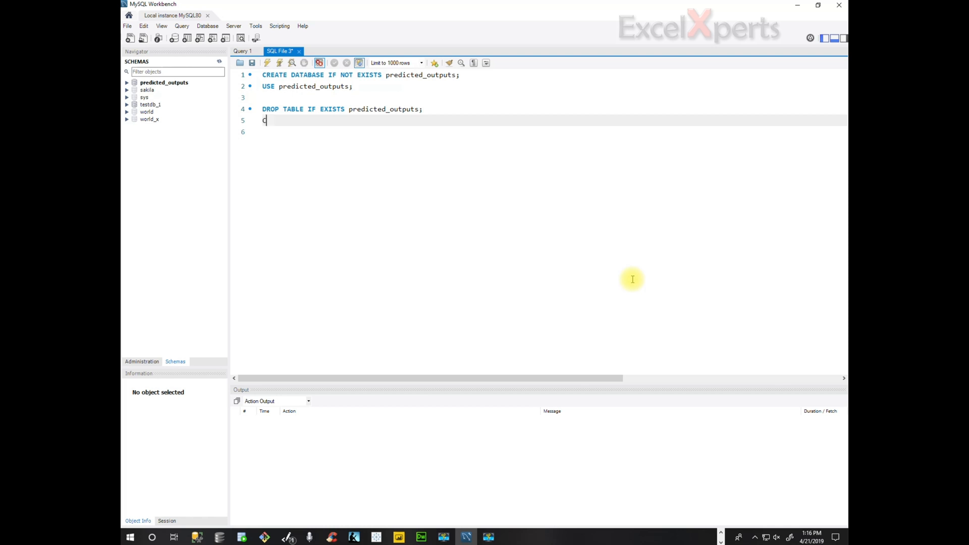
{"action": "type", "text": "CREATE"}
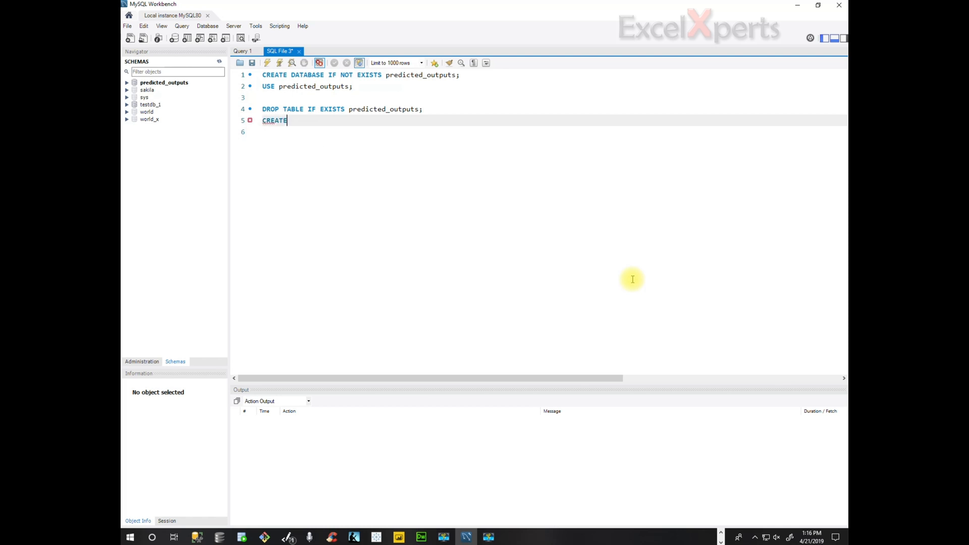
{"action": "type", "text": "TABLE"}
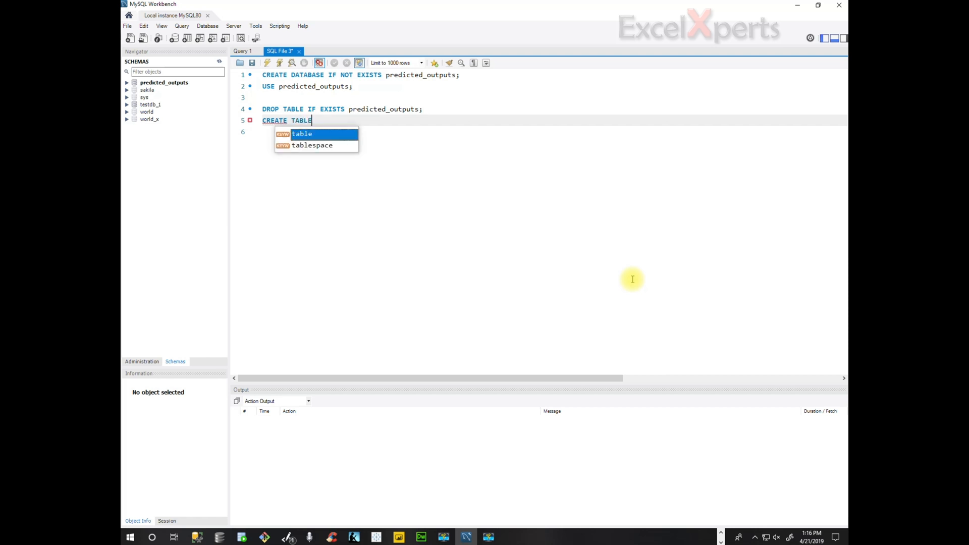
{"action": "type", "text": "predicted_o"}
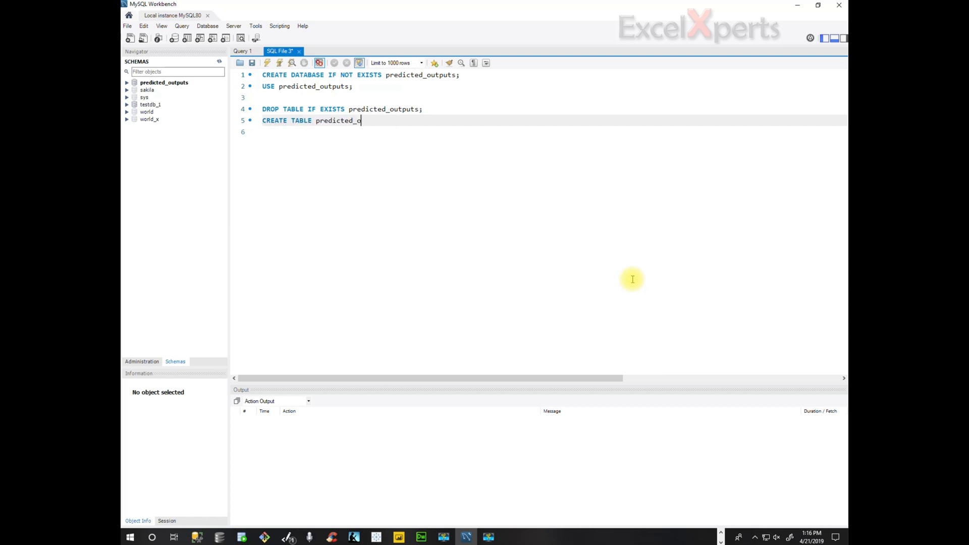
{"action": "type", "text": "utputs"}
{"action": "left_click", "coordinate": [552, 131]}
{"action": "type", "text": "("}
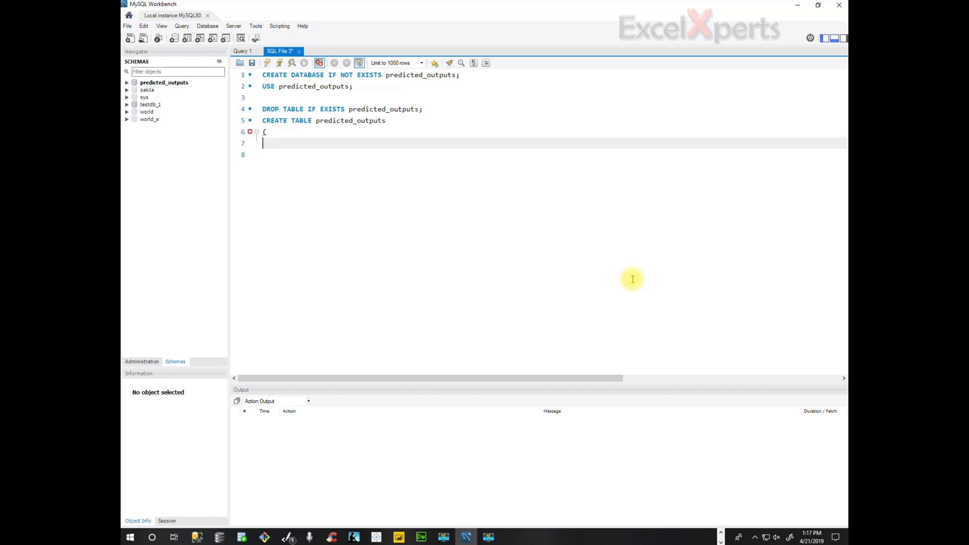
- Define reason_1 and reason_2 as BIT NOT NULL columns
{"action": "type", "text": "reason"}
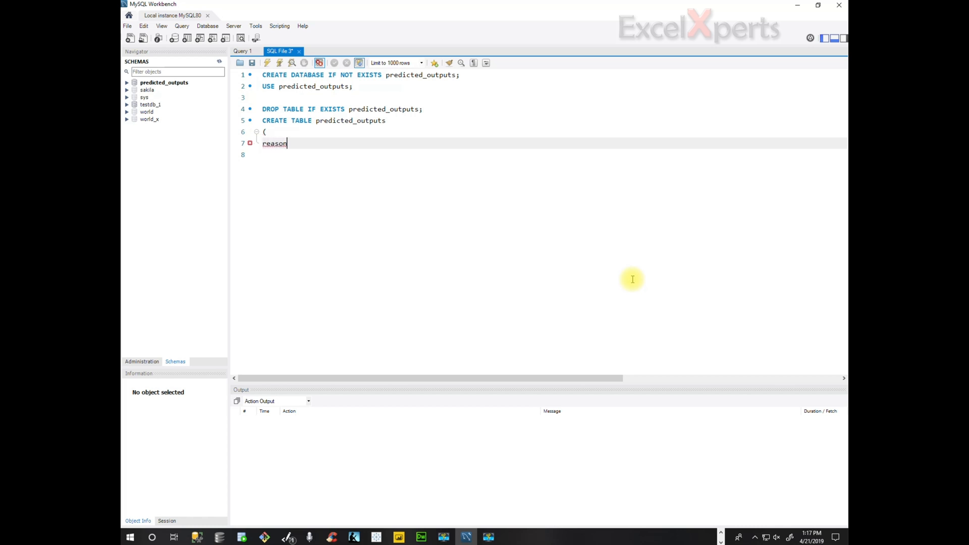
{"action": "type", "text": "_1"}
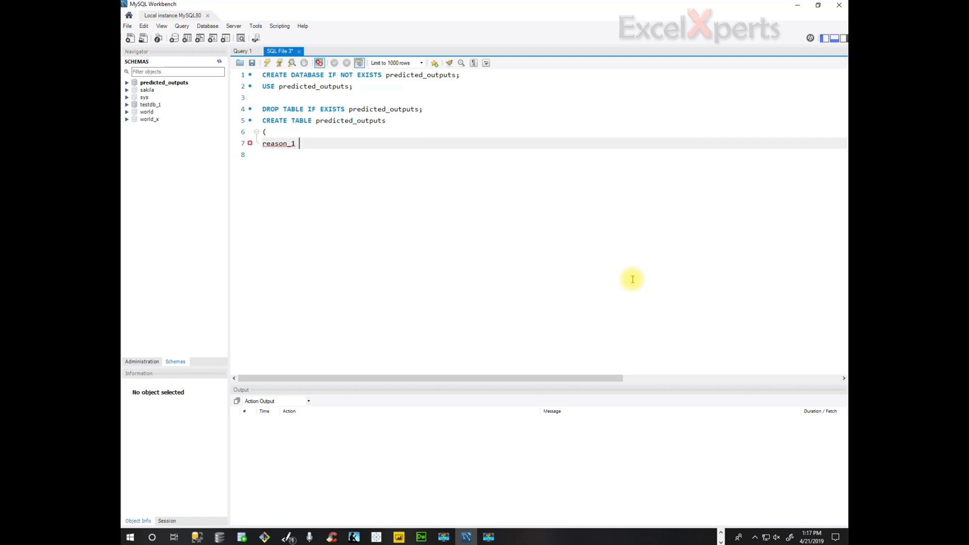
{"action": "type", "text": "bi"}
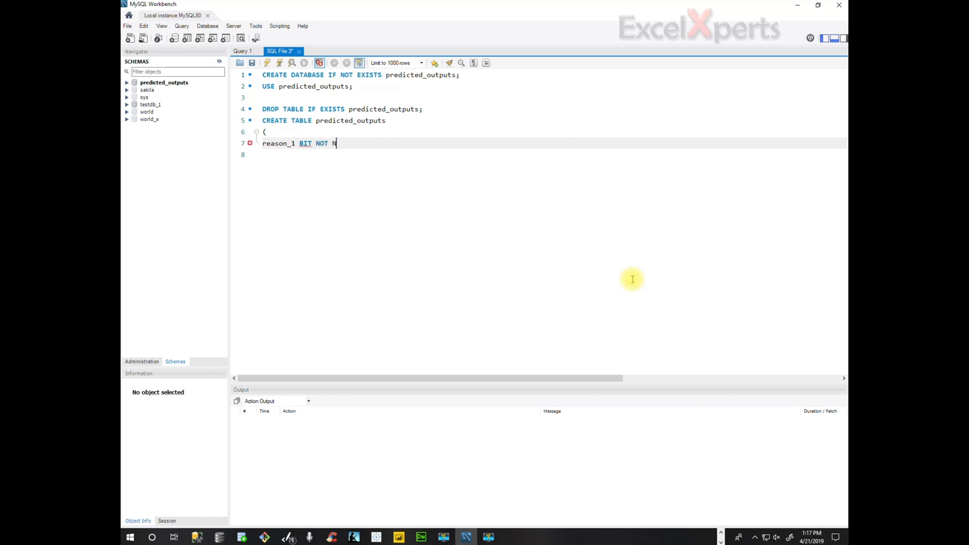
{"action": "type", "text": "ULL"}
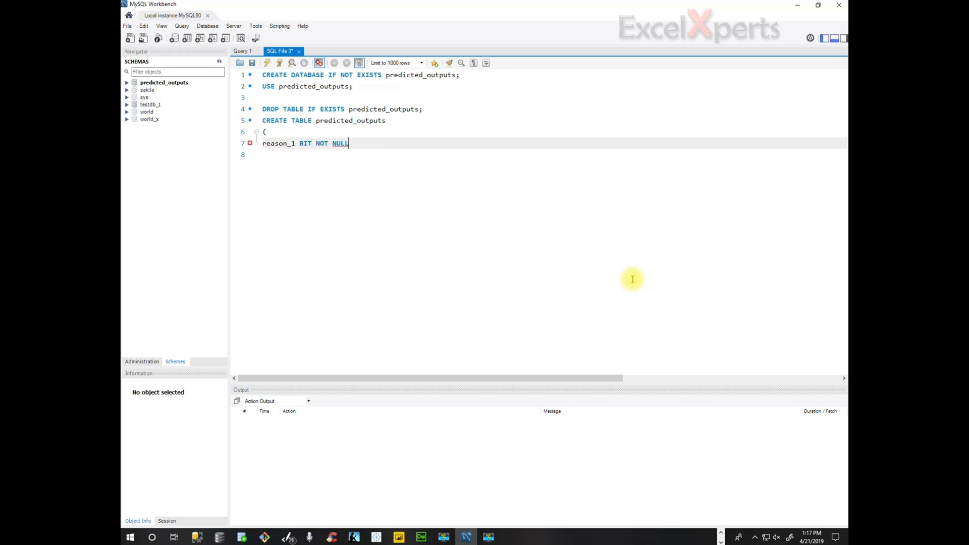
{"action": "type", "text": ","}
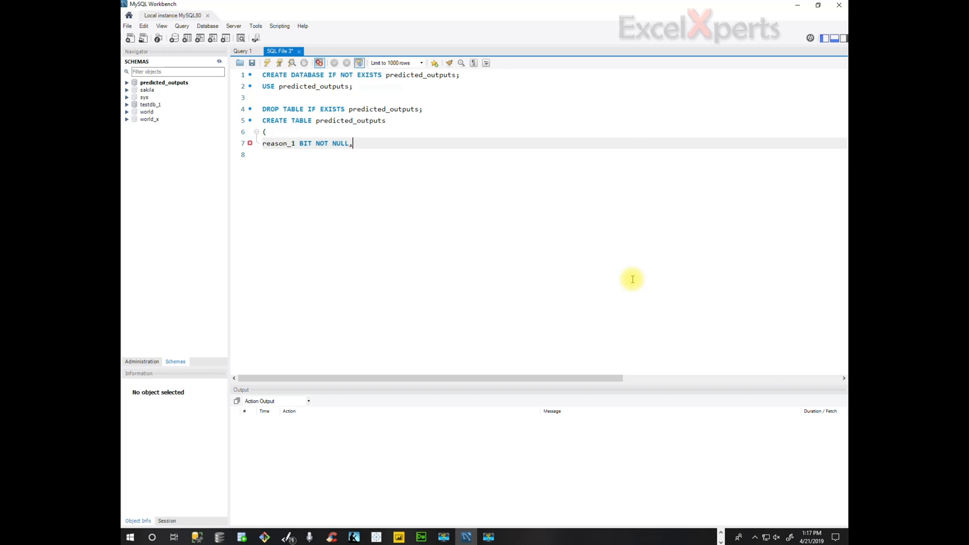
{"action": "type", "text": "RE"}
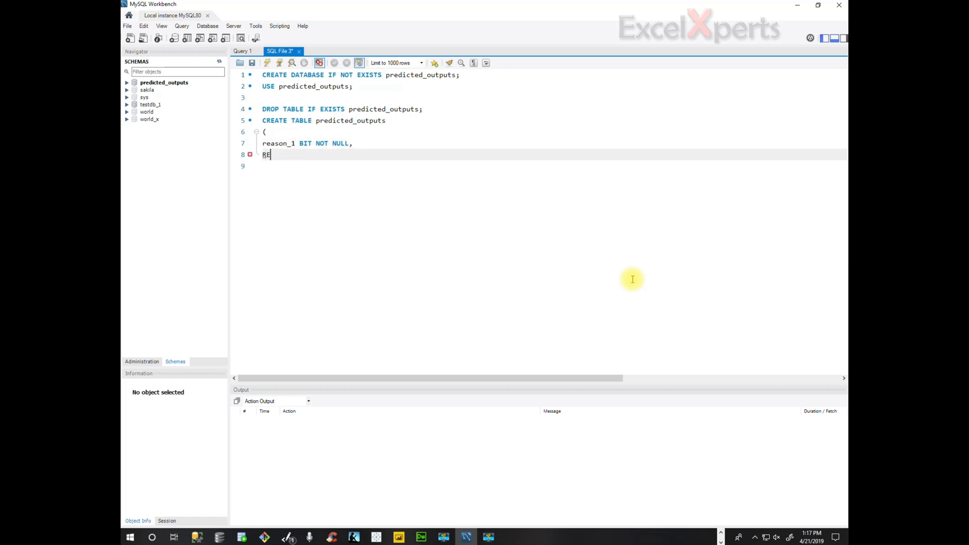
{"action": "type", "text": "rea"}
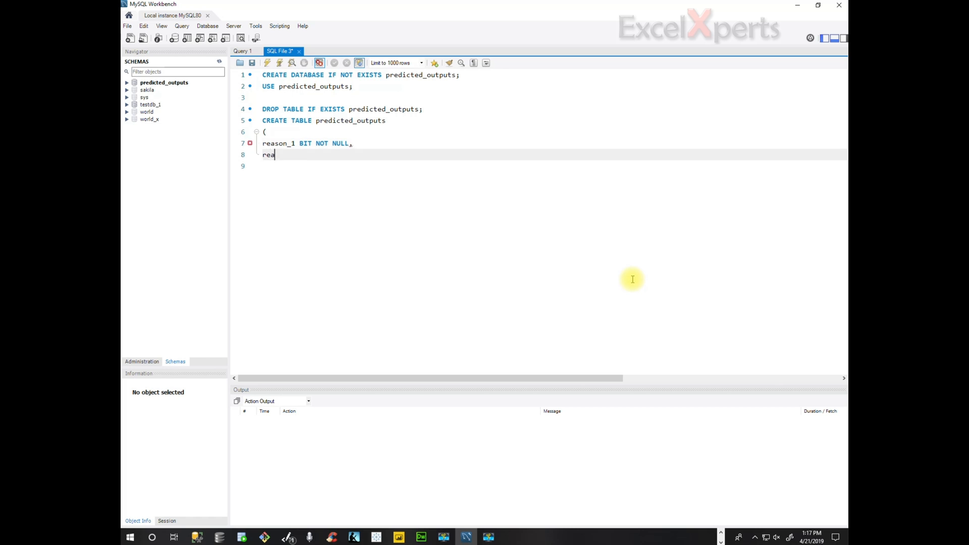
{"action": "type", "text": "son_2 B"}
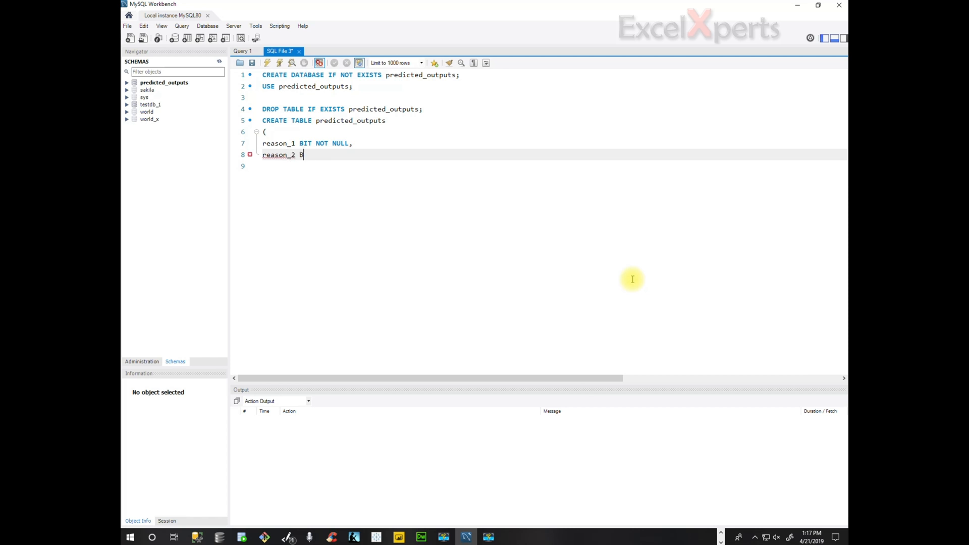
{"action": "type", "text": "IT NOT NU"}
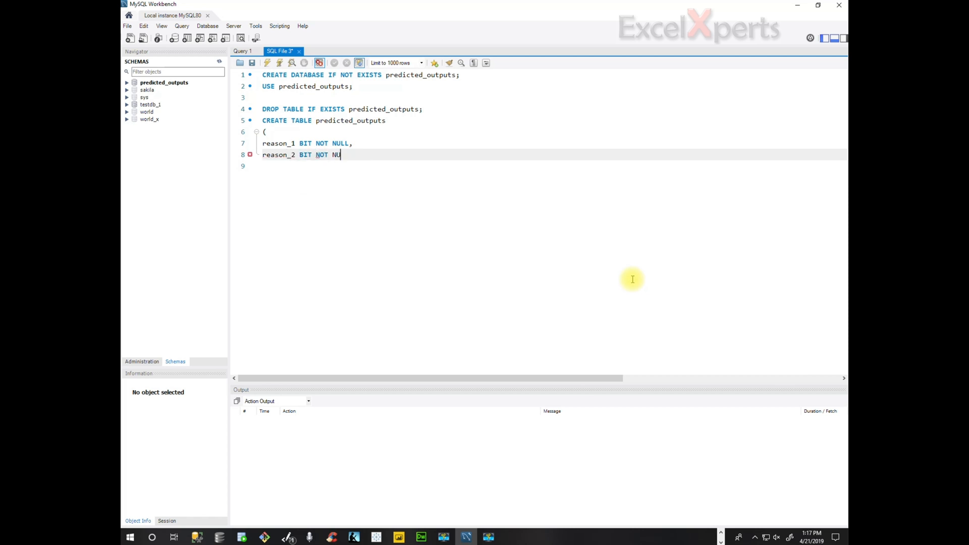
{"action": "type", "text": "LL,"}
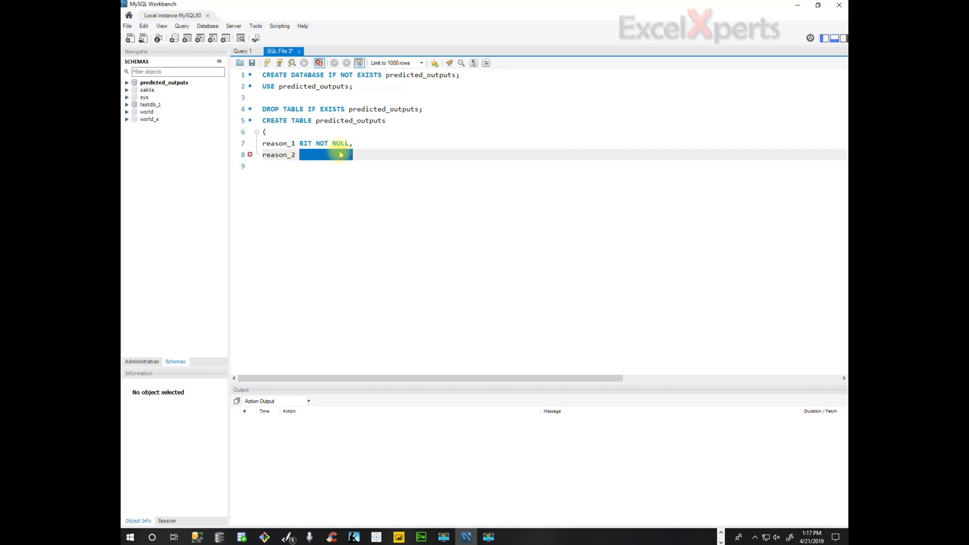
- Define reason_3 and reason_4 as BIT NOT NULL columns
{"action": "type", "text": "BIT NOT NULL,"}
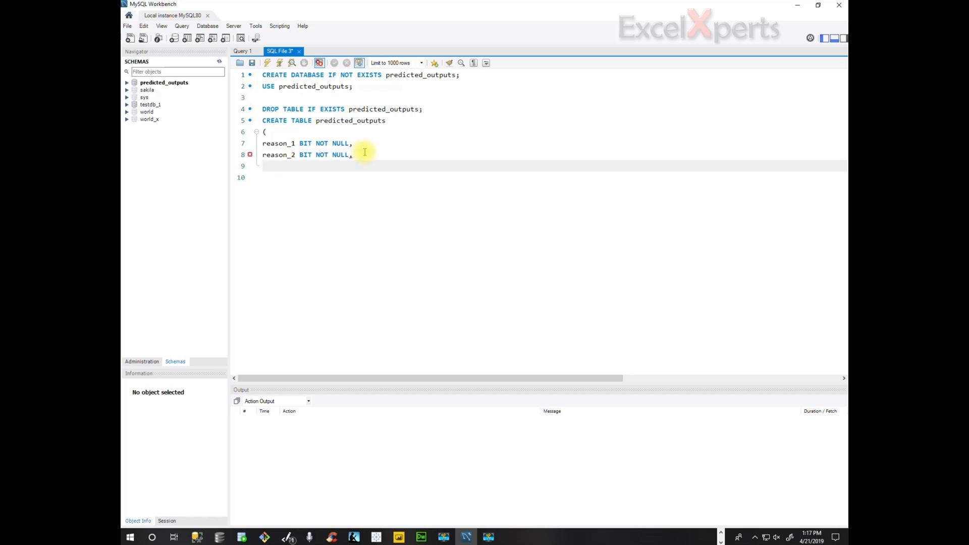
{"action": "type", "text": "reson"}
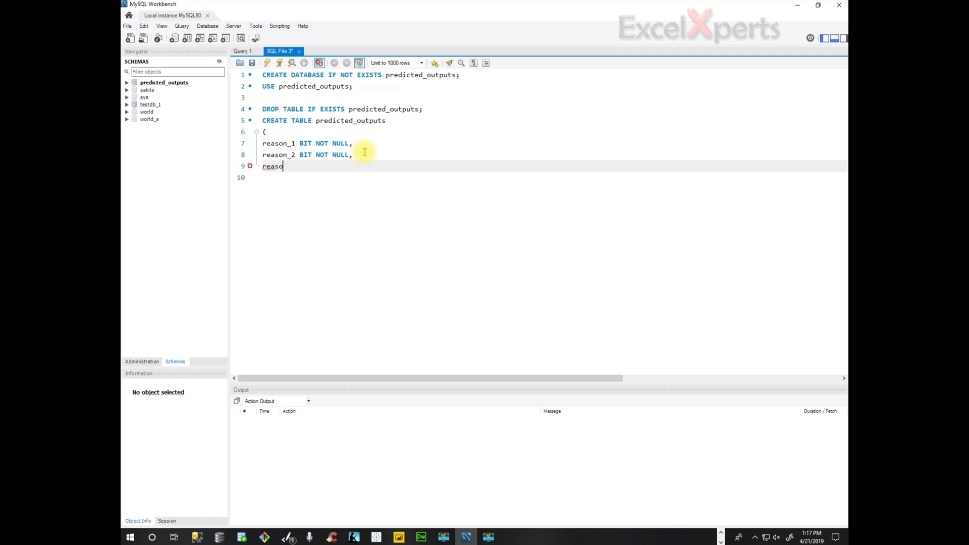
{"action": "type", "text": "n_3"}
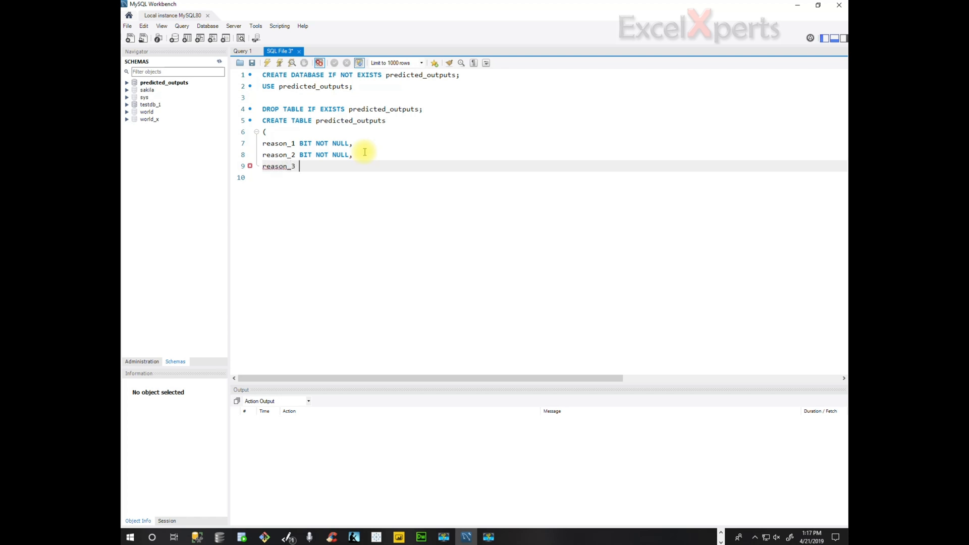
{"action": "type", "text": "BIT NOT NULL,"}
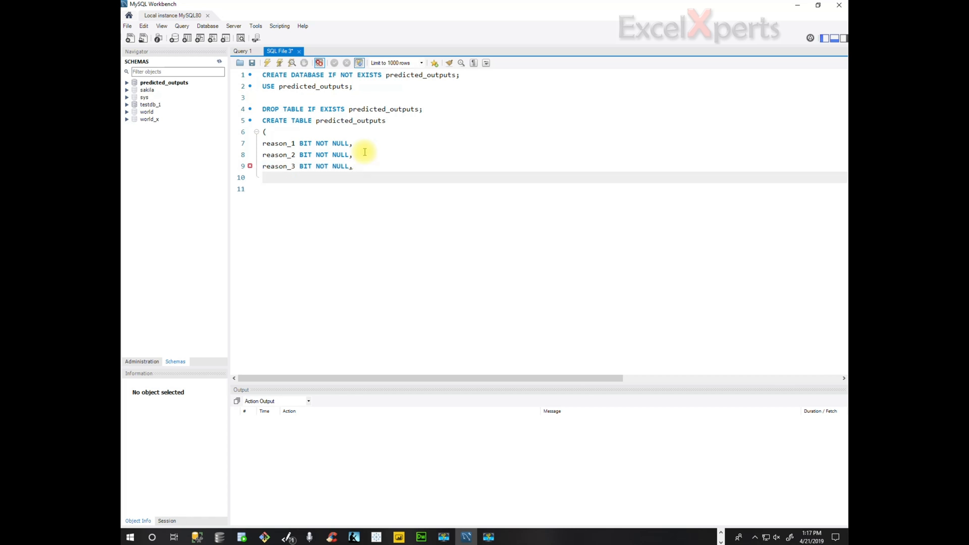
{"action": "type", "text": "reason"}
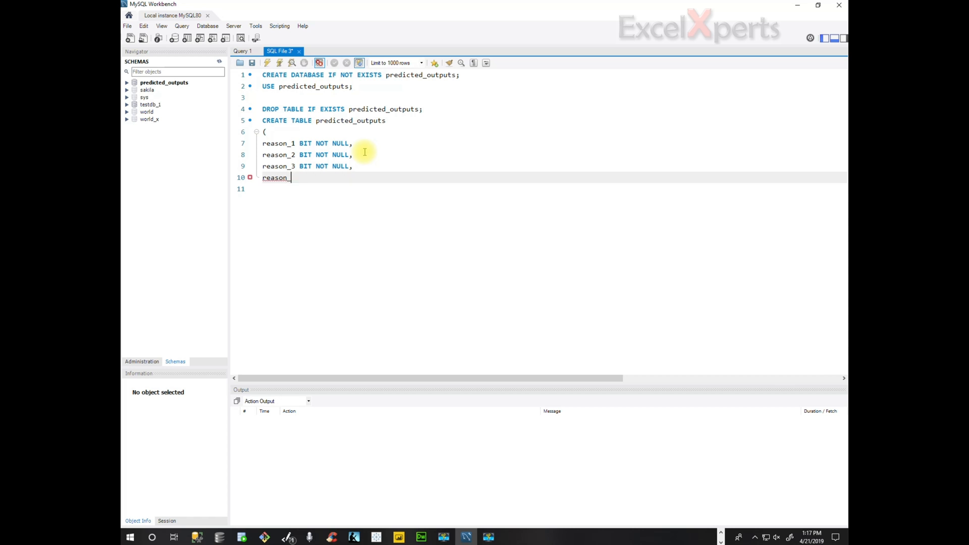
{"action": "type", "text": "_4 BIT NOT NULL,"}
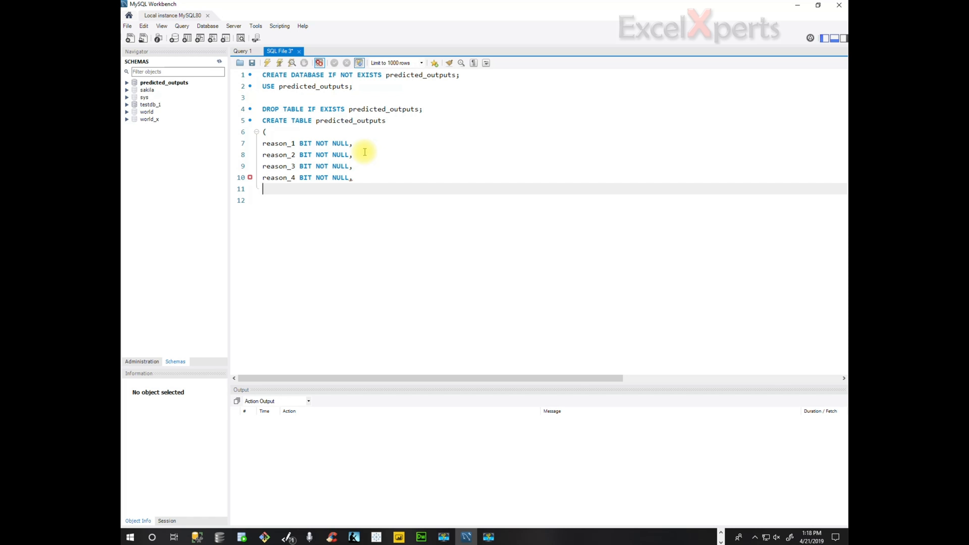
- Add month_value and transportation_expense as INT NOT NULL columns
{"action": "type", "text": "month_value INT"}
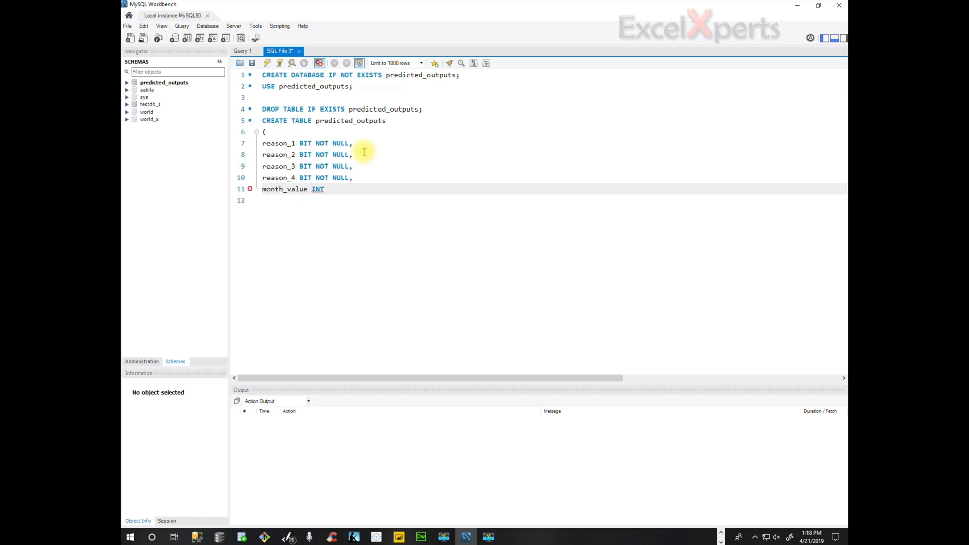
{"action": "type", "text": "NOT NULL,"}
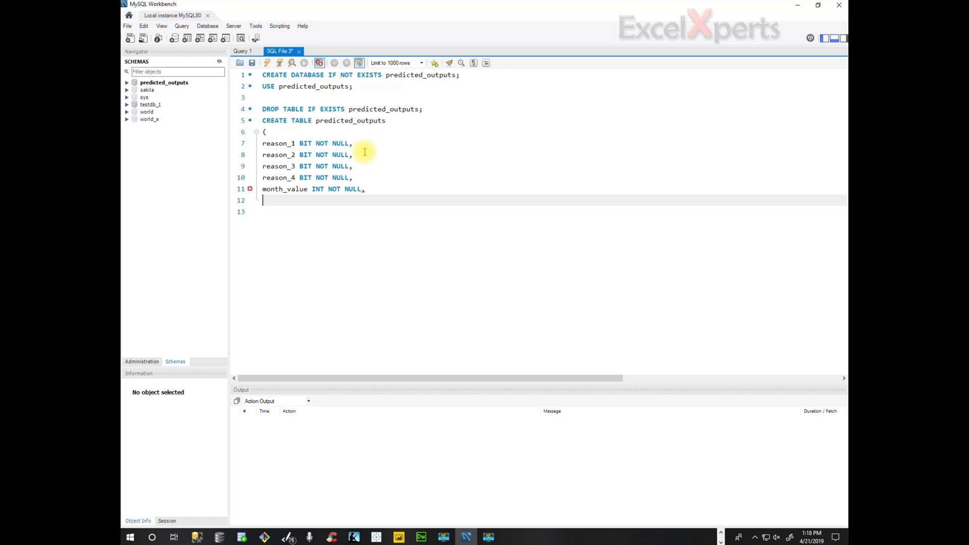
{"action": "type", "text": "trans"}
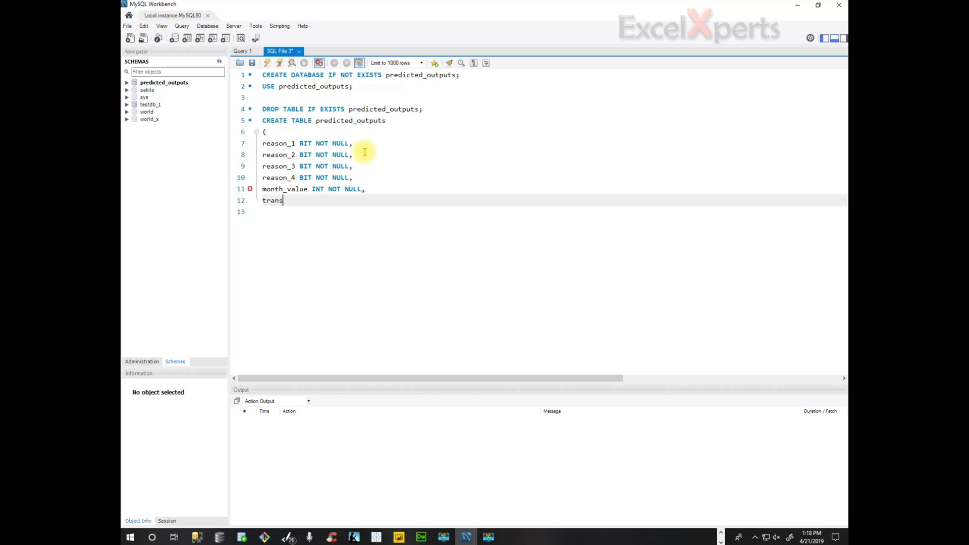
{"action": "type", "text": "portation"}
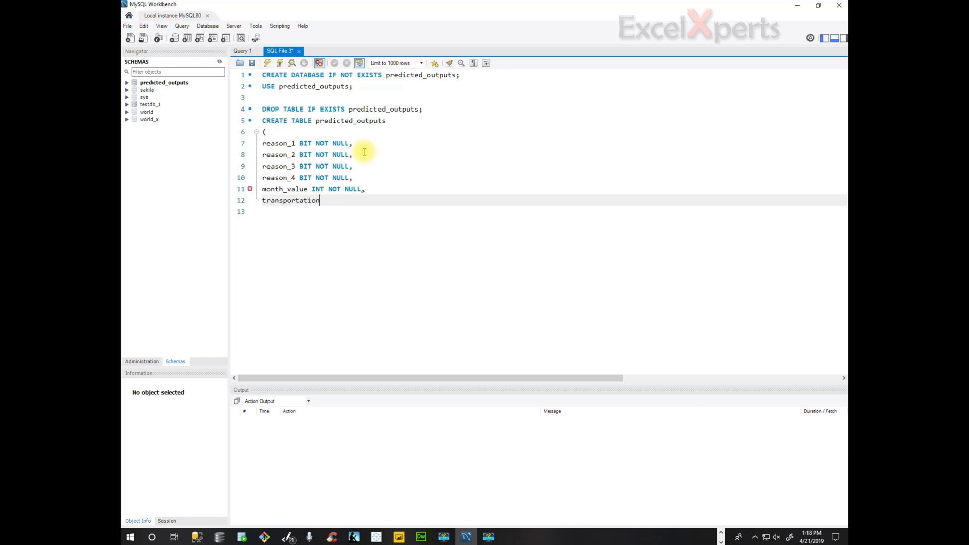
{"action": "type", "text": "_e"}
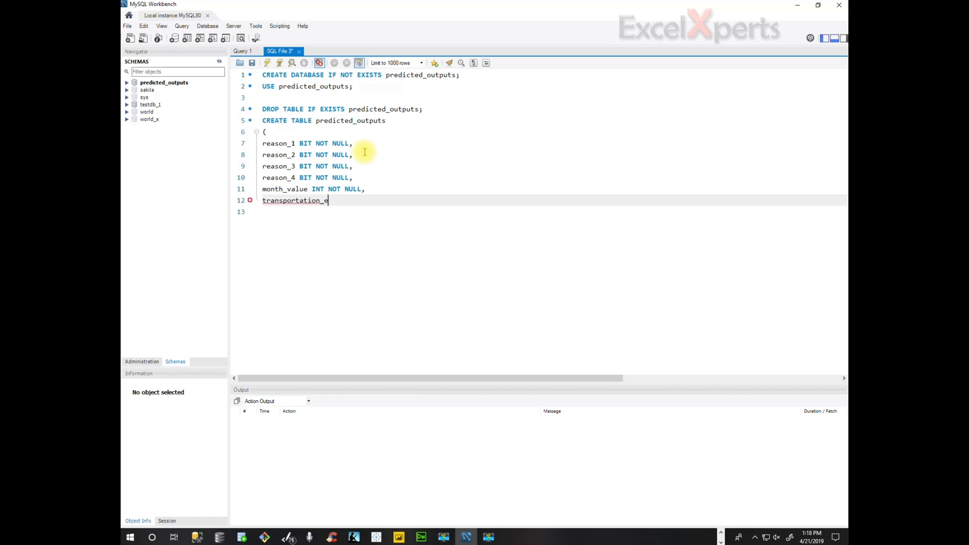
{"action": "type", "text": "xpense"}
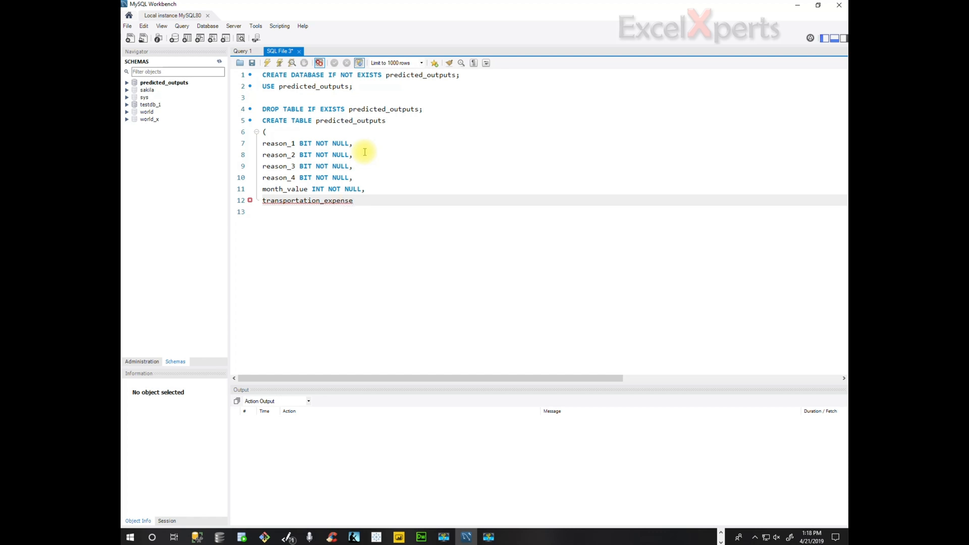
{"action": "type", "text": "INT NOT NU"}
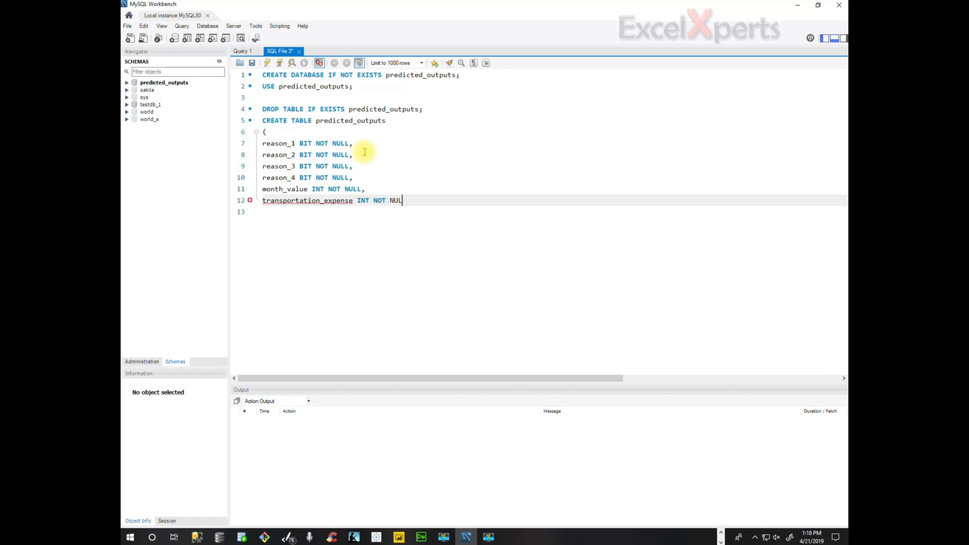
{"action": "type", "text": "L,"}
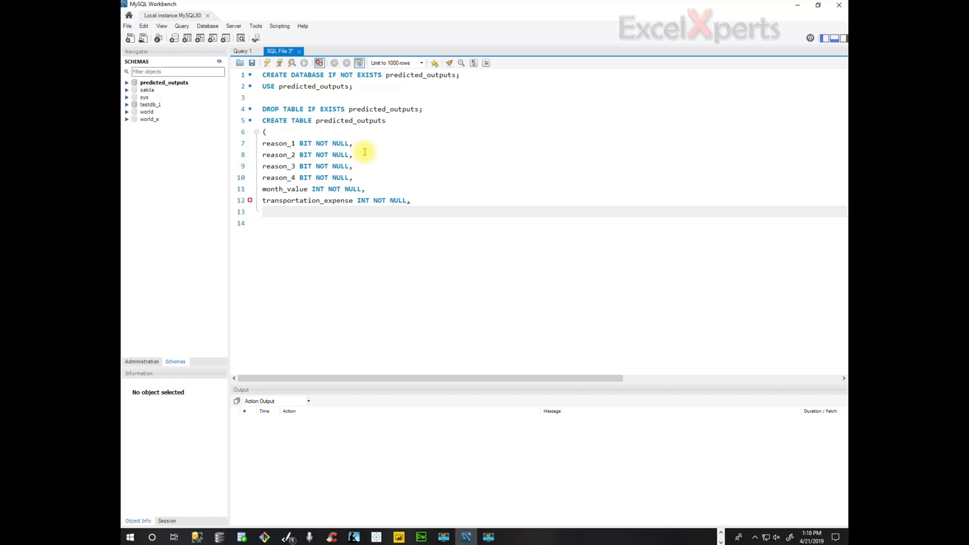
{"action": "mouse_move", "coordinate": [375, 188]}
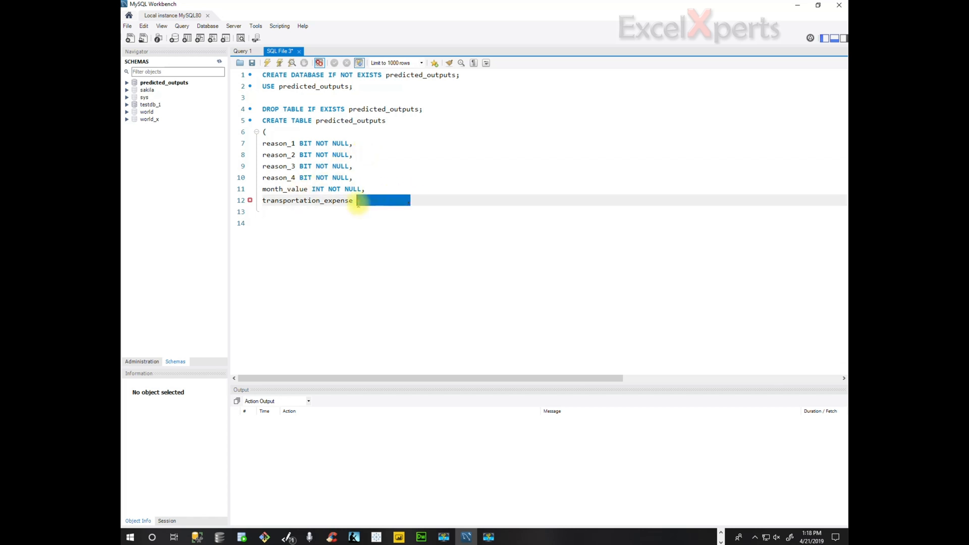
{"action": "type", "text": "INT NOT NULL,"}
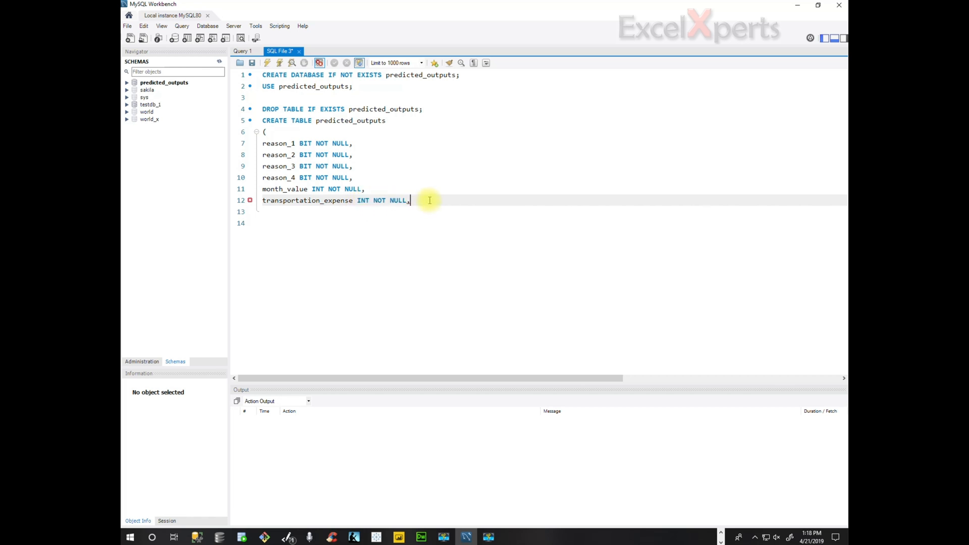
- Add age and body_mass_index as INT NOT NULL columns, then start education
{"action": "type", "text": "a"}
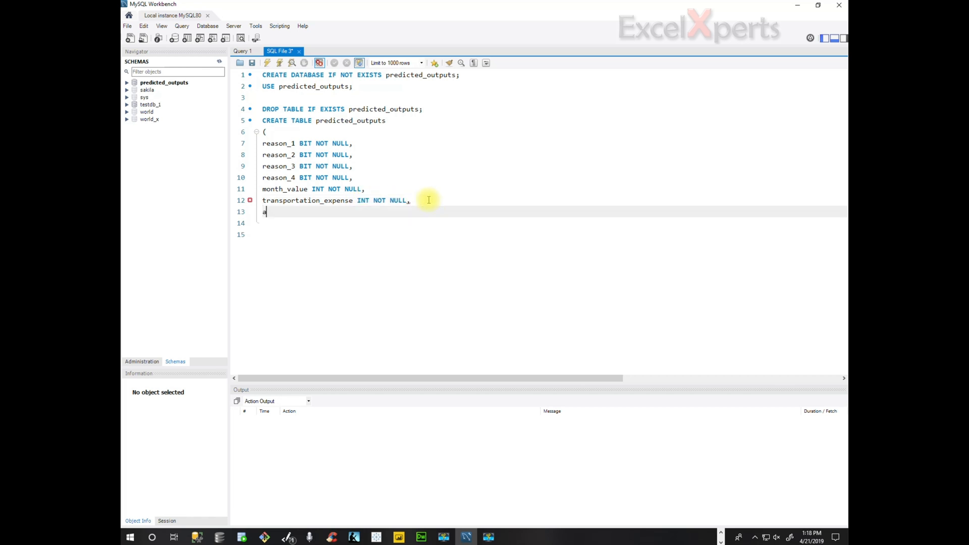
{"action": "type", "text": "ge"}
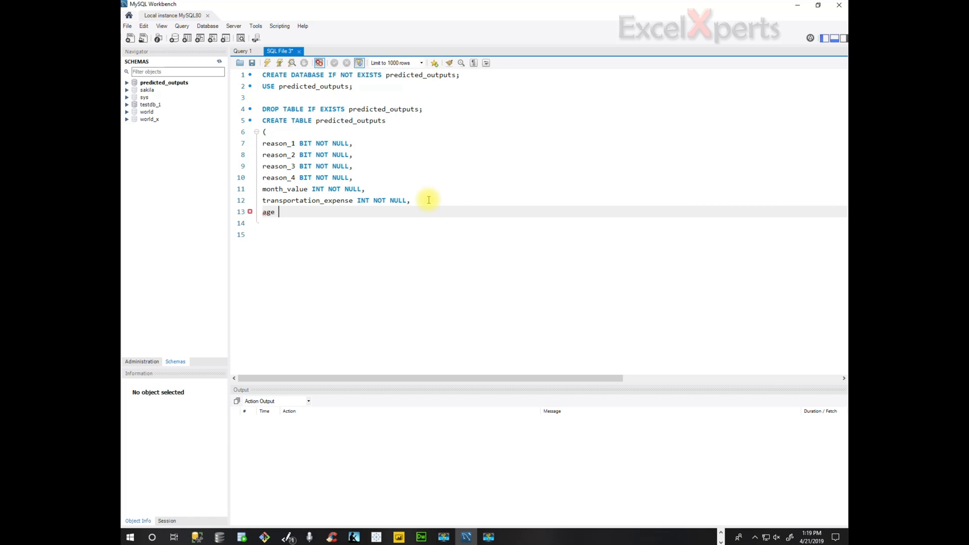
{"action": "type", "text": "INT NOT NULL,"}
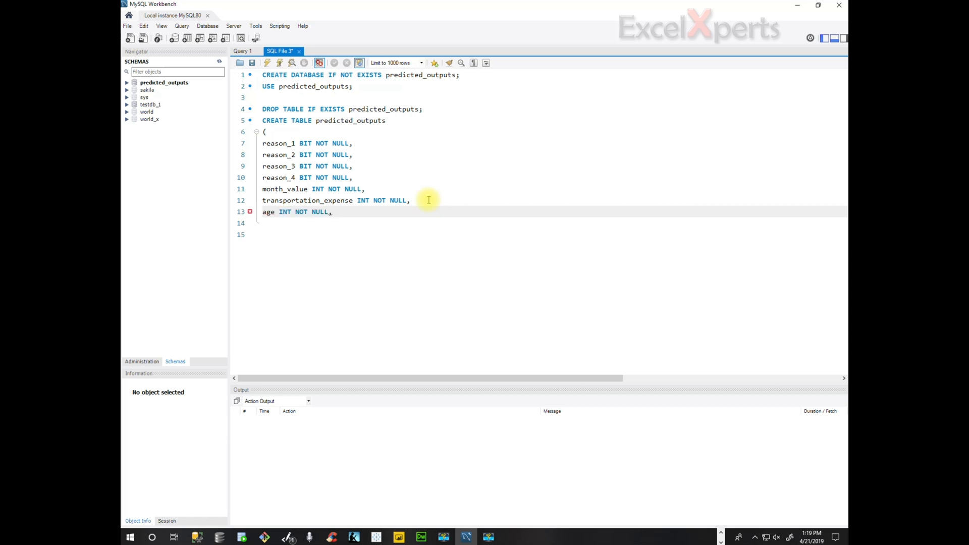
{"action": "key", "text": "Return"}
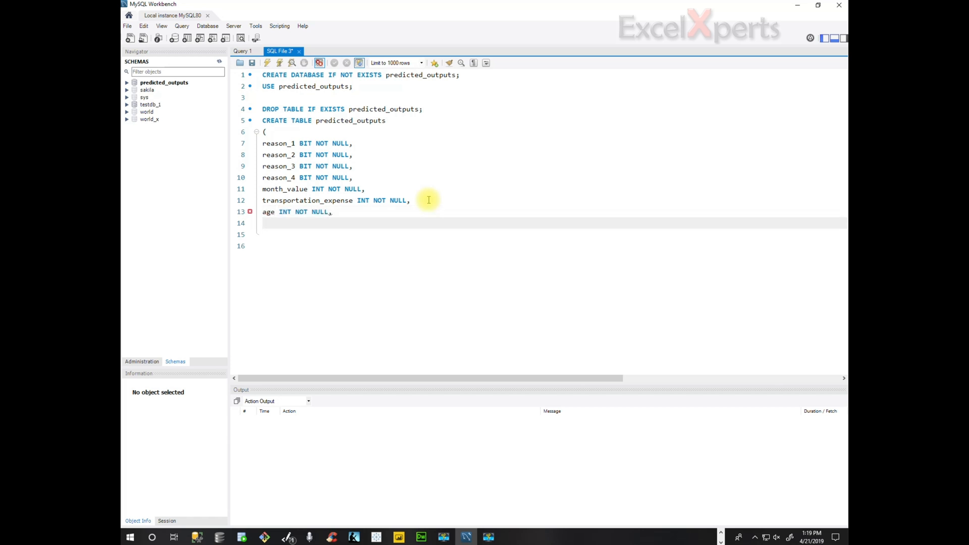
{"action": "type", "text": "bo"}
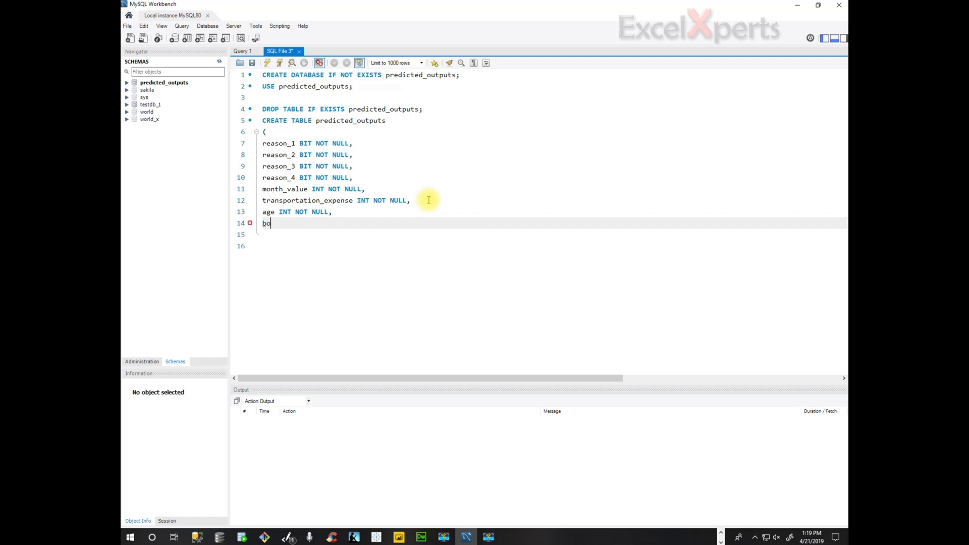
{"action": "type", "text": "dy_m"}
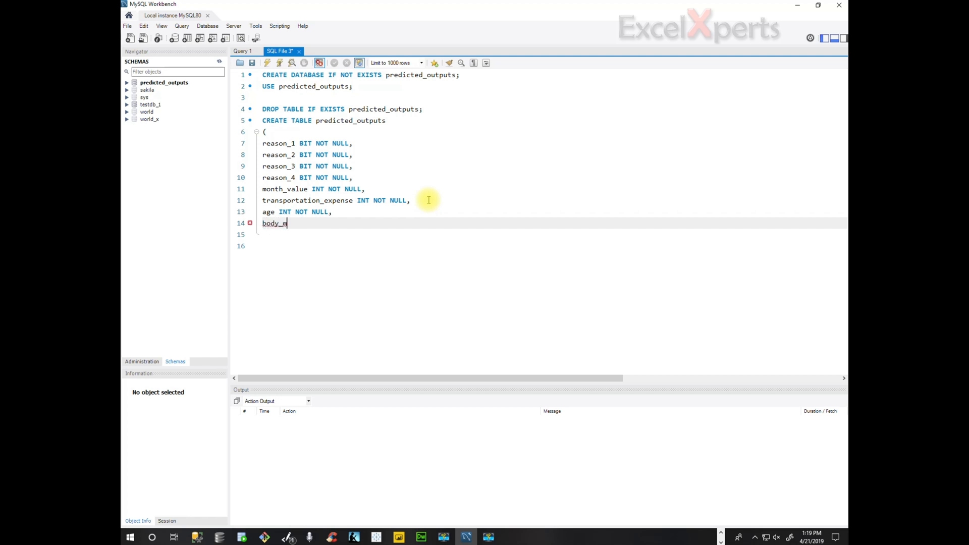
{"action": "type", "text": "a"}
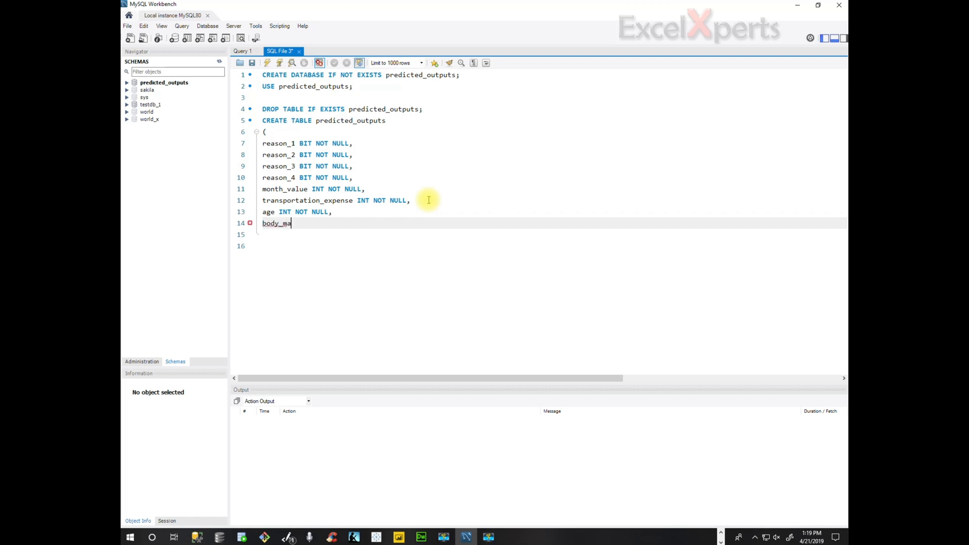
{"action": "type", "text": "ss_"}
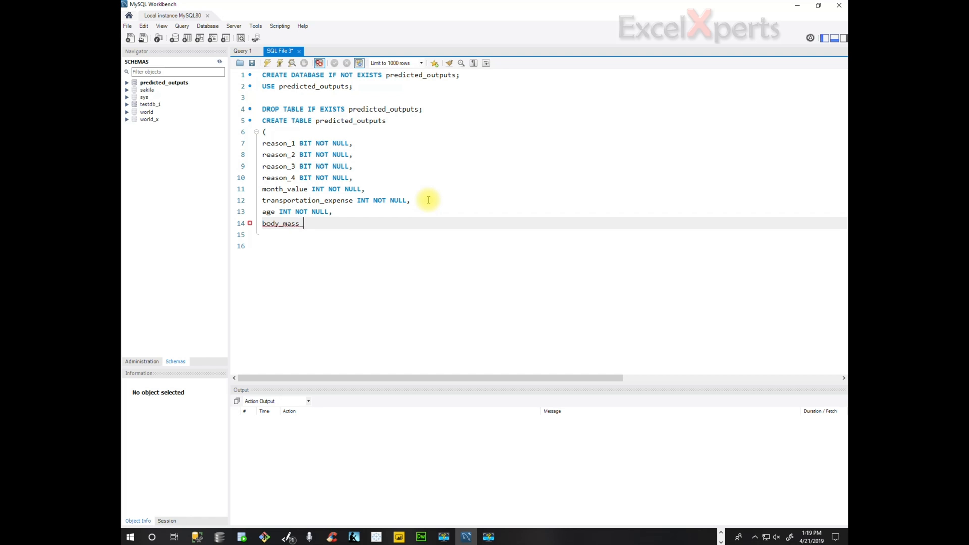
{"action": "type", "text": "index"}
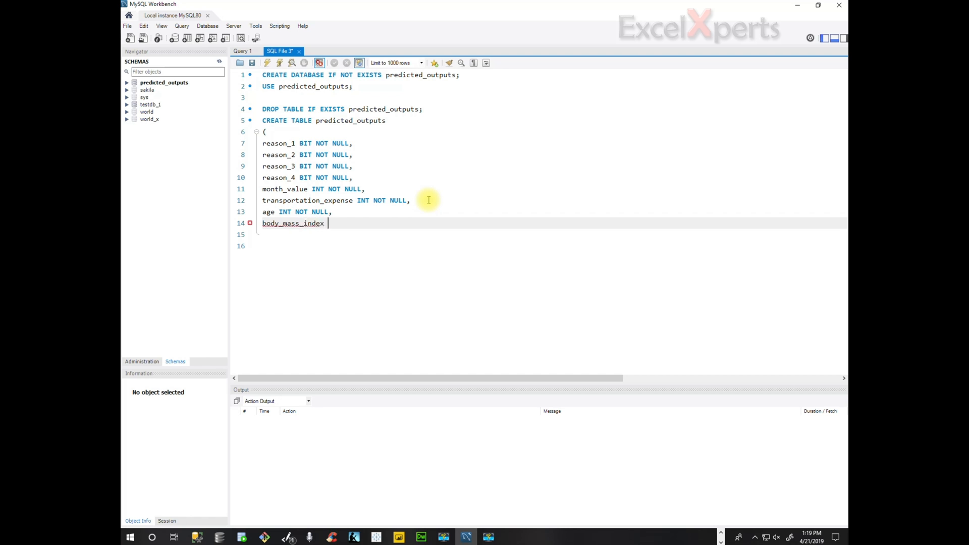
{"action": "type", "text": "INT NOT NULL,"}
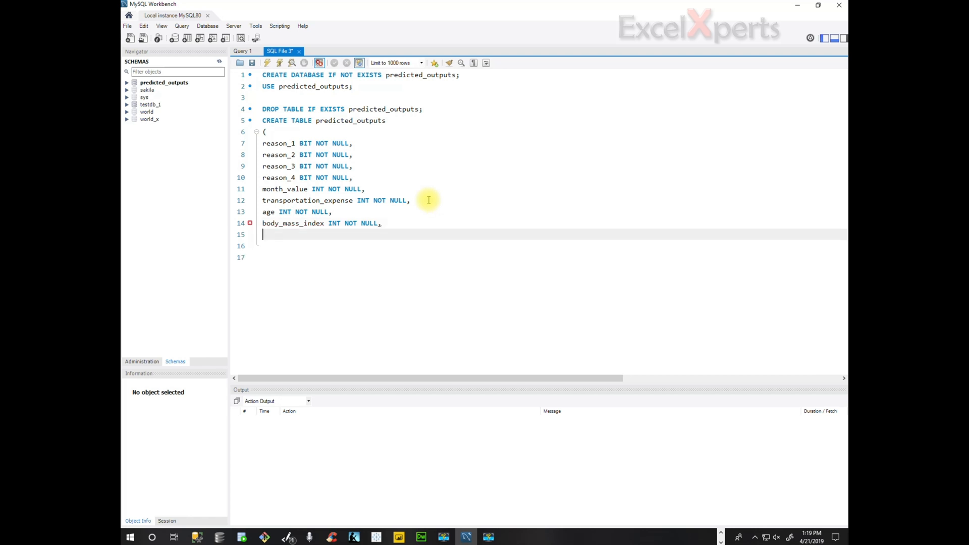
{"action": "type", "text": "education"}
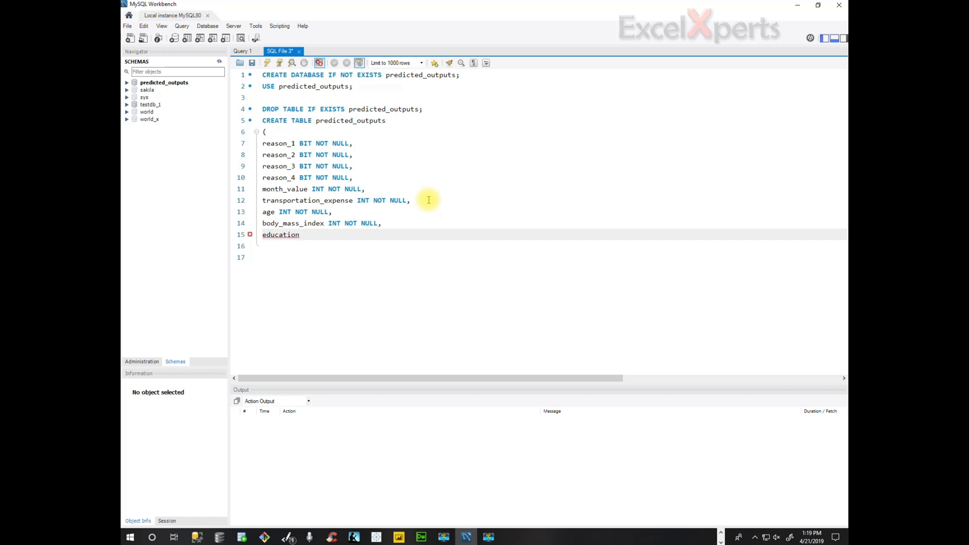
- Add education BIT, children INT and pets INT columns, all NOT NULL
{"action": "type", "text": "BIT NO"}
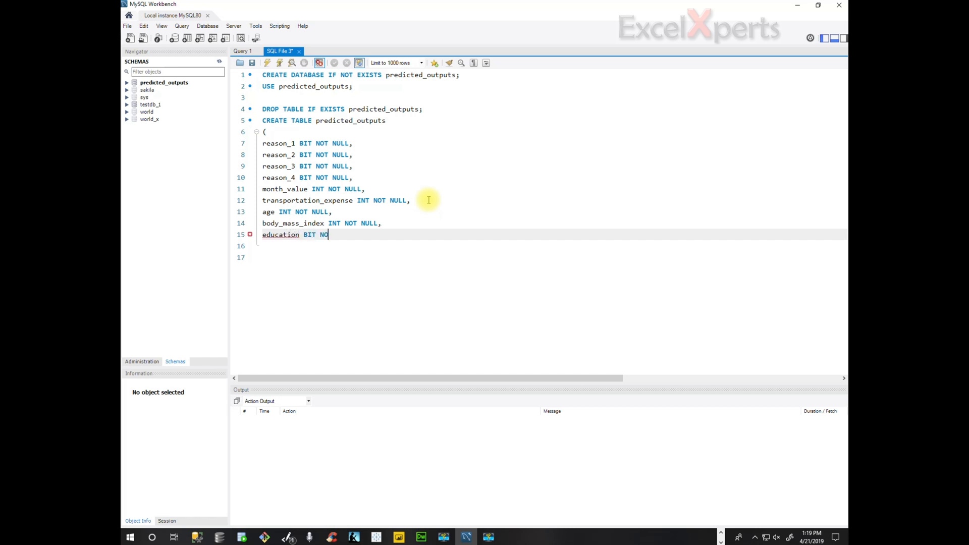
{"action": "type", "text": "T NUL"}
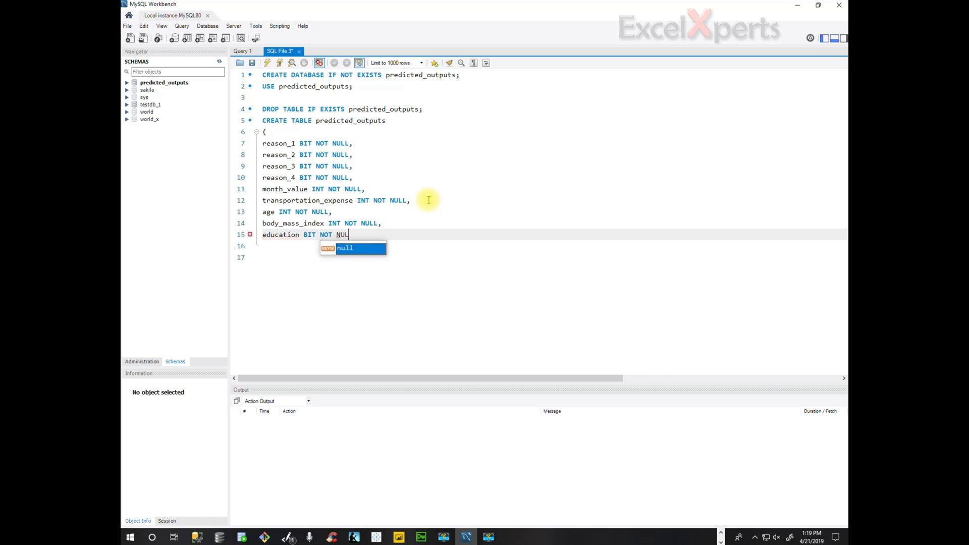
{"action": "type", "text": "L,"}
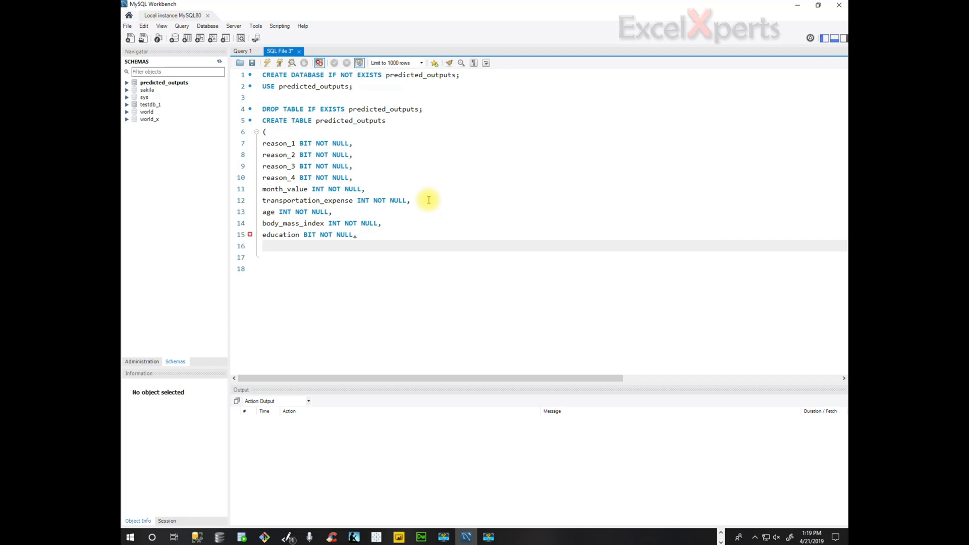
{"action": "type", "text": "children"}
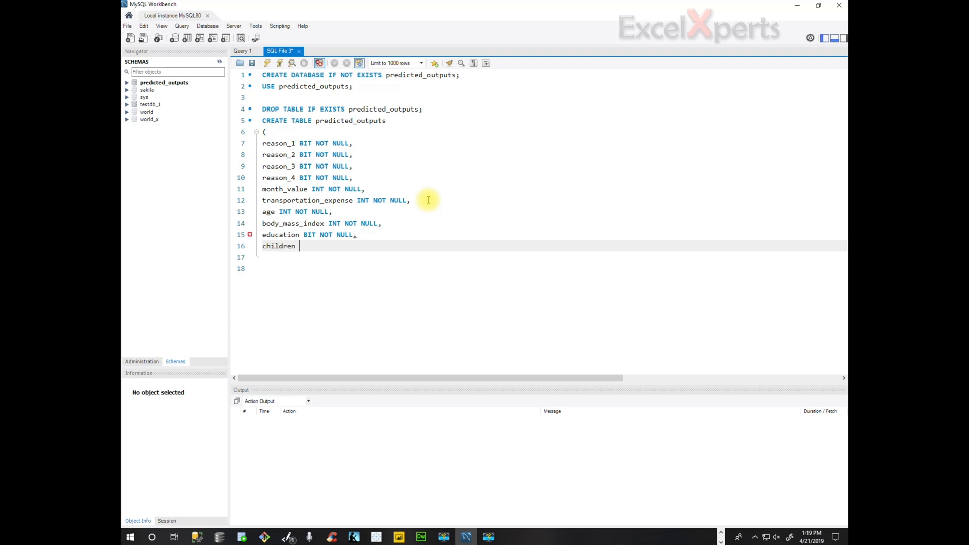
{"action": "type", "text": "INT NOT NULL,"}
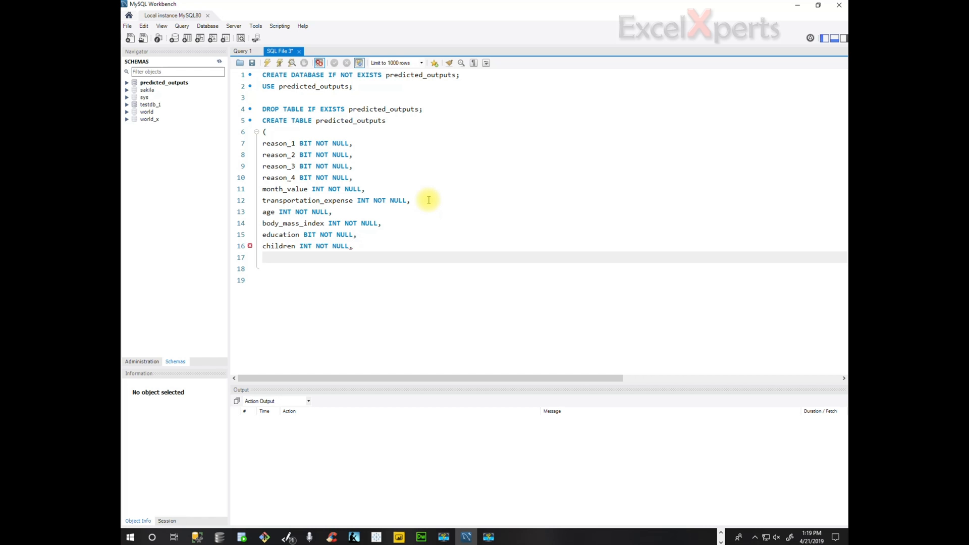
{"action": "type", "text": "pets"}
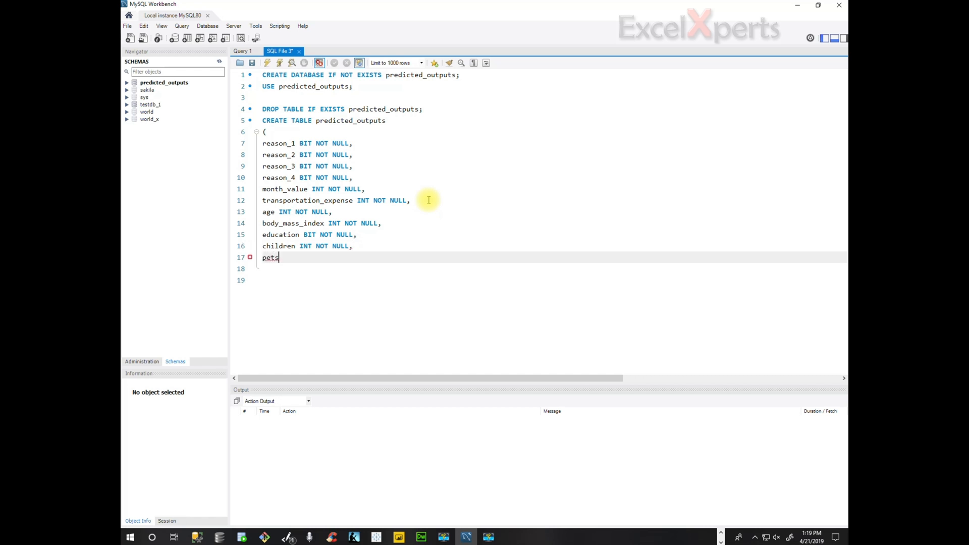
{"action": "type", "text": "INT NOT NULL,"}
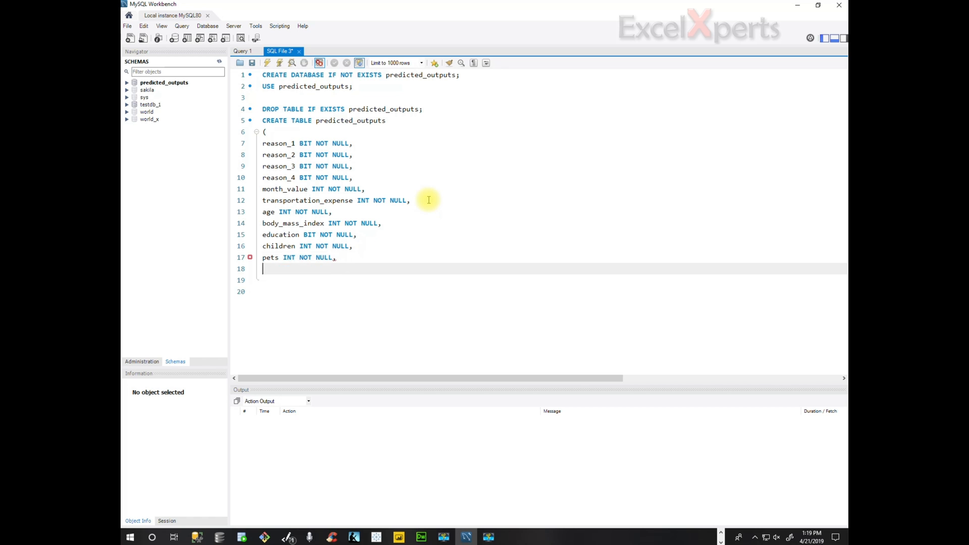
- Add probability FLOAT and prediction BIT NOT NULL, closing the statement with );
{"action": "type", "text": "probability"}
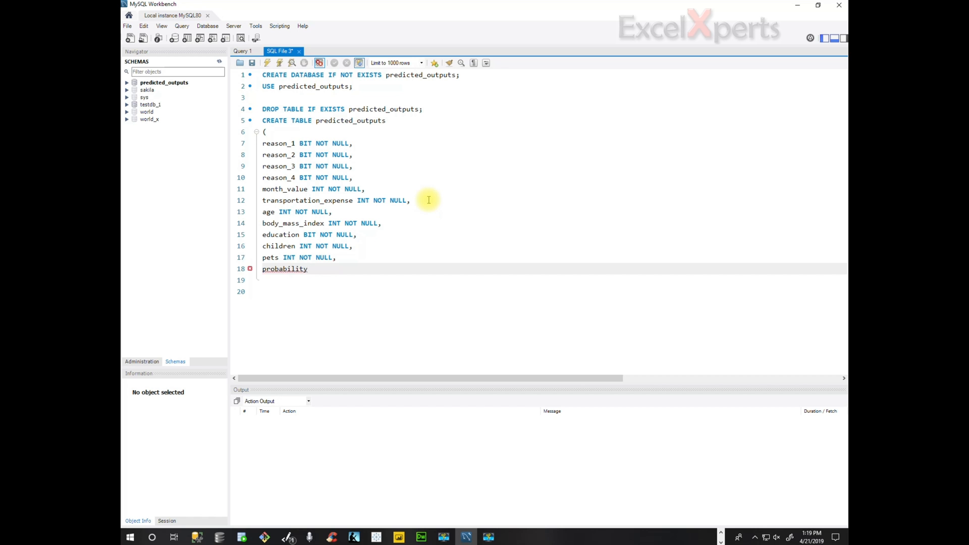
{"action": "type", "text": "F"}
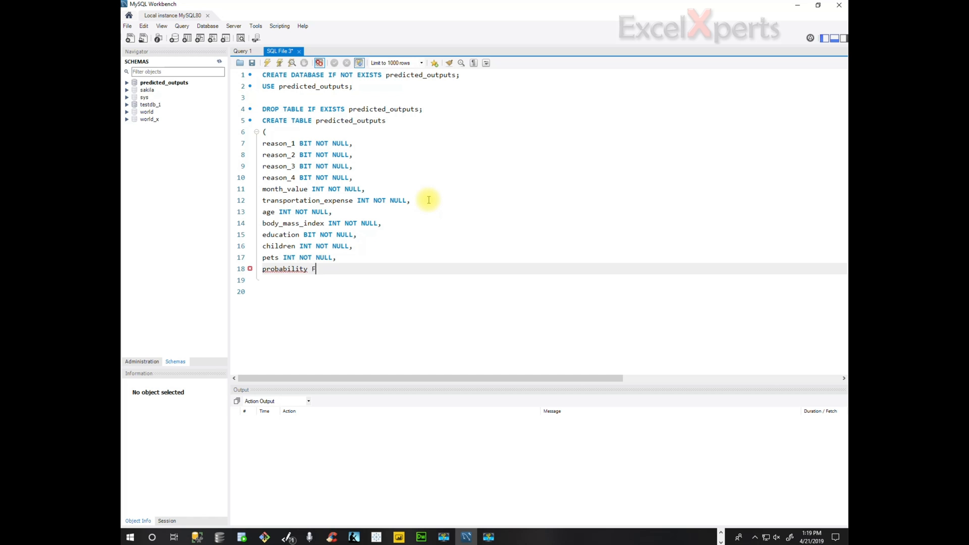
{"action": "type", "text": "LOAT NOT NU"}
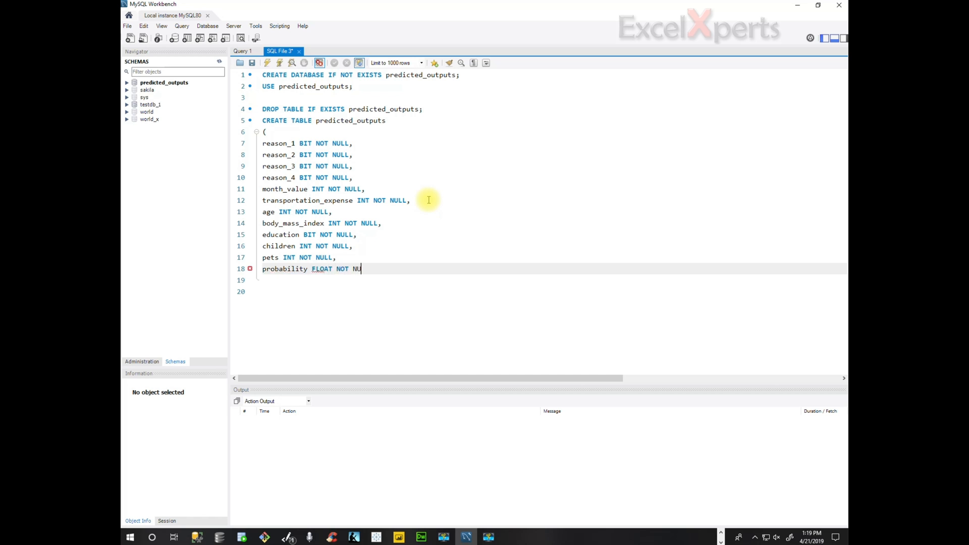
{"action": "type", "text": ","}
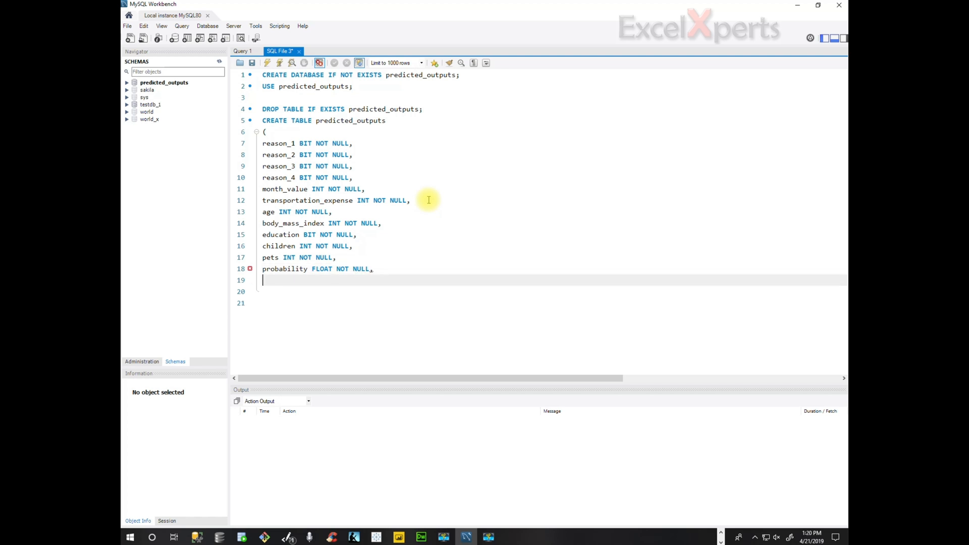
{"action": "type", "text": "p"}
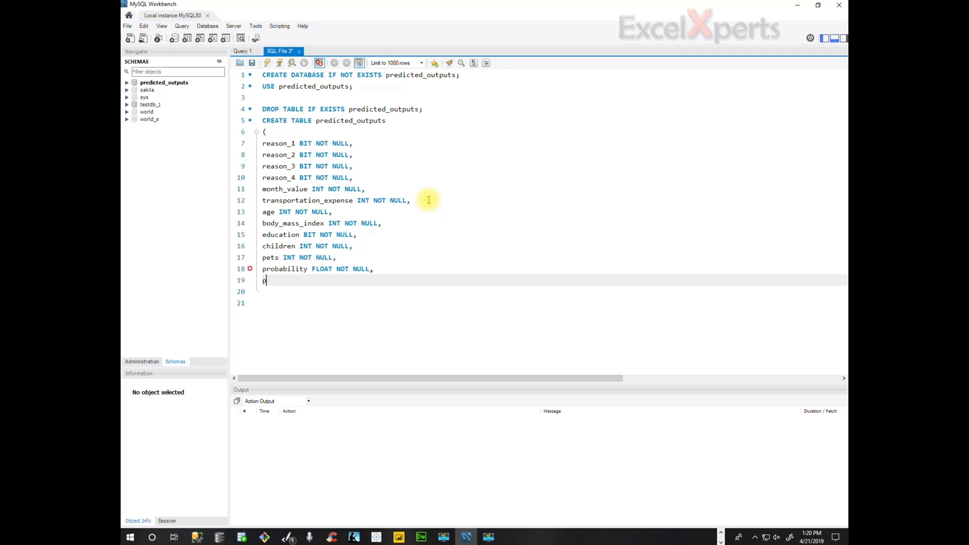
{"action": "type", "text": "redicti"}
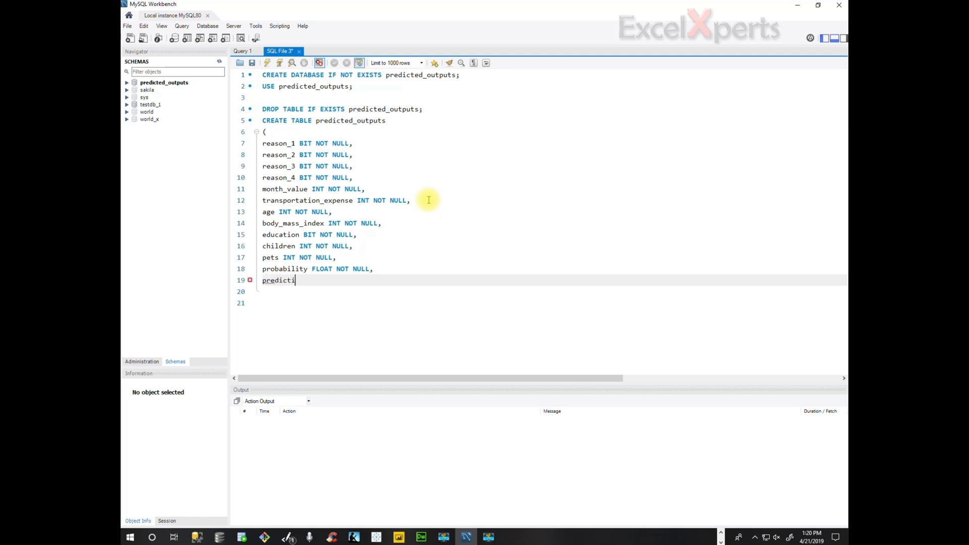
{"action": "type", "text": "on BIT"}
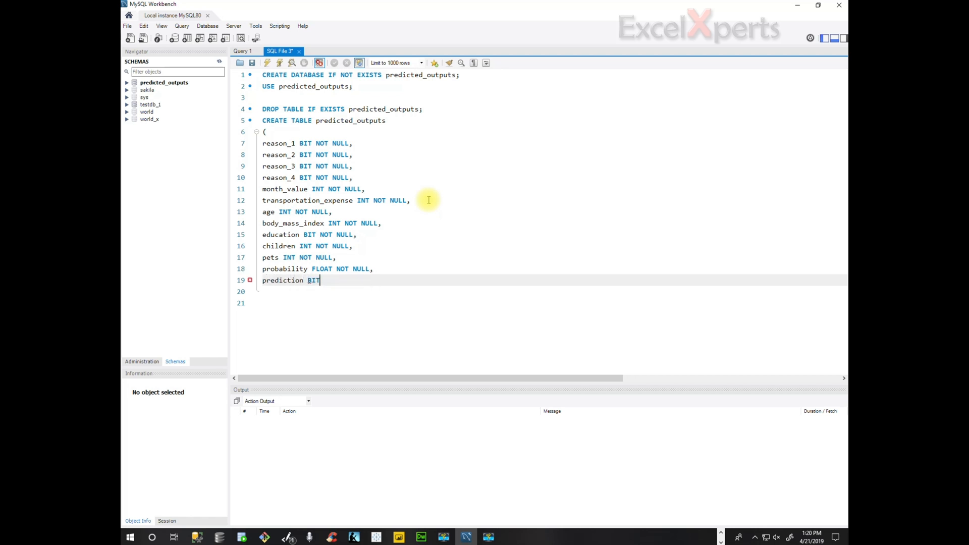
{"action": "type", "text": "NOT NULL"}
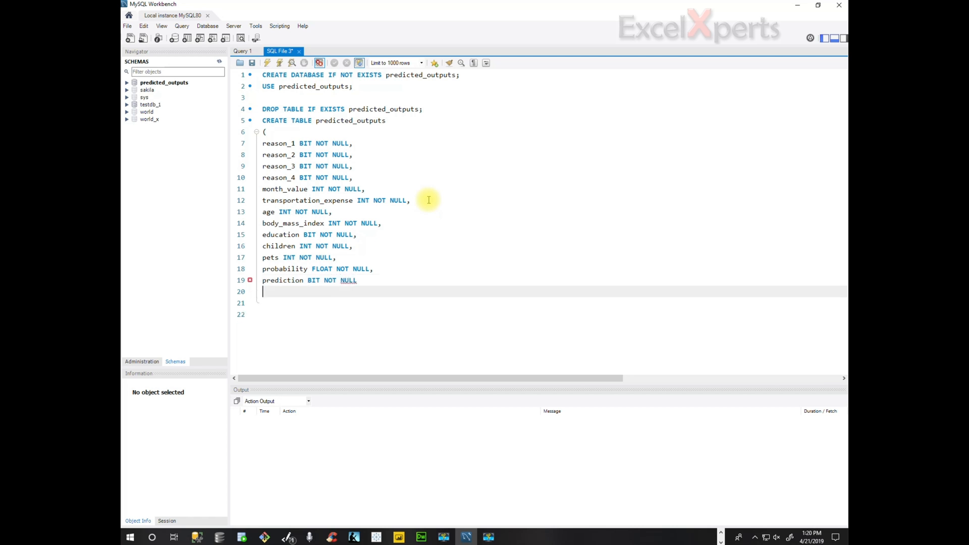
{"action": "type", "text": ")"}
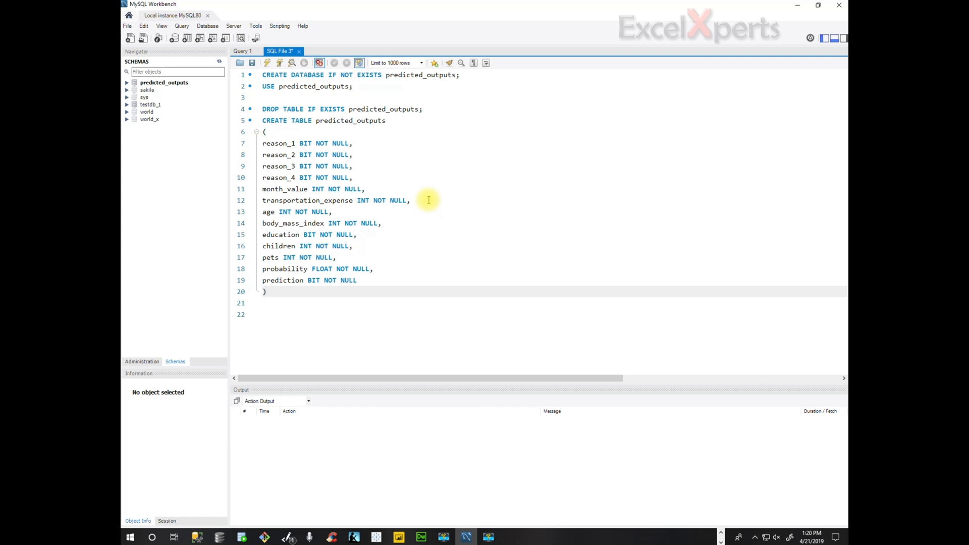
{"action": "type", "text": ";"}
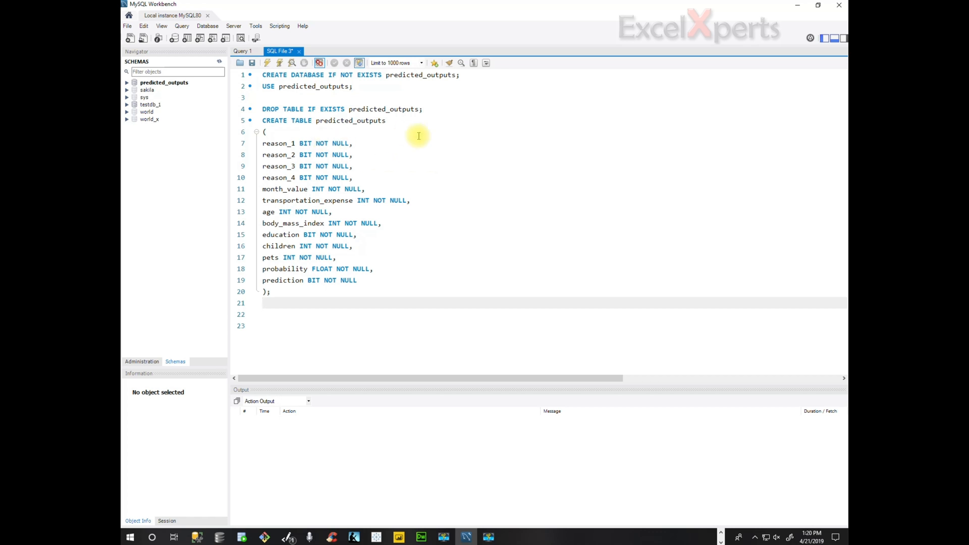
{"action": "mouse_move", "coordinate": [389, 141]}
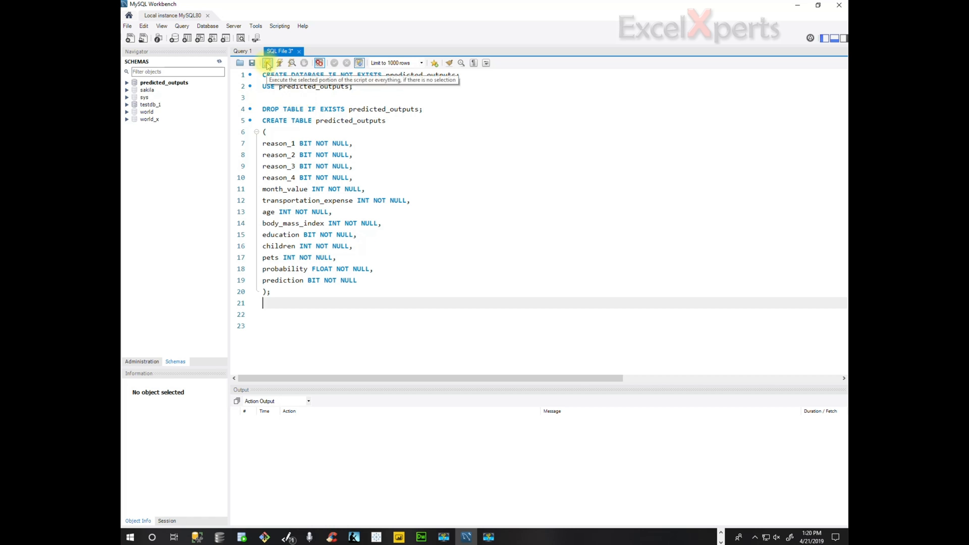
- Execute the whole script and select the predicted_outputs schema in the Navigator
{"action": "left_click", "coordinate": [266, 62]}
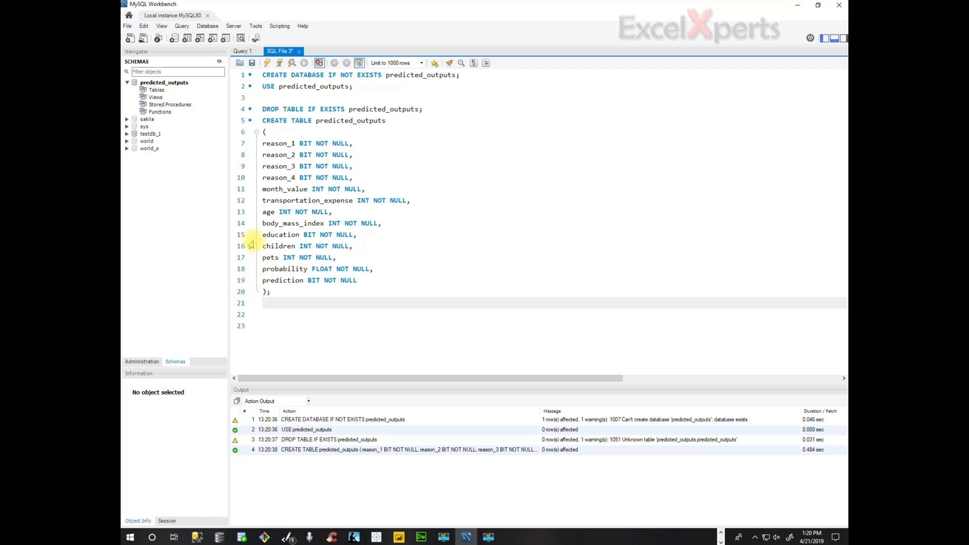
{"action": "mouse_move", "coordinate": [218, 213]}
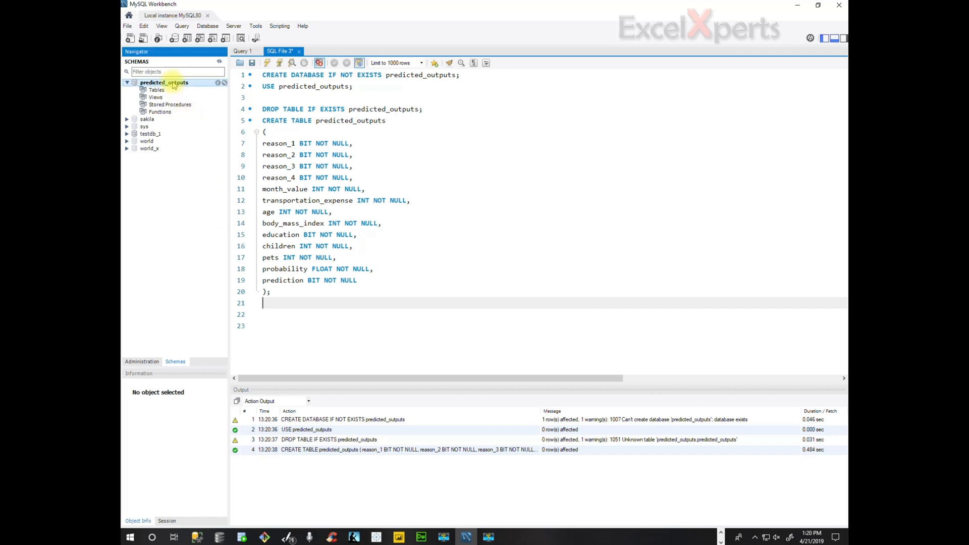
{"action": "left_click", "coordinate": [164, 81]}
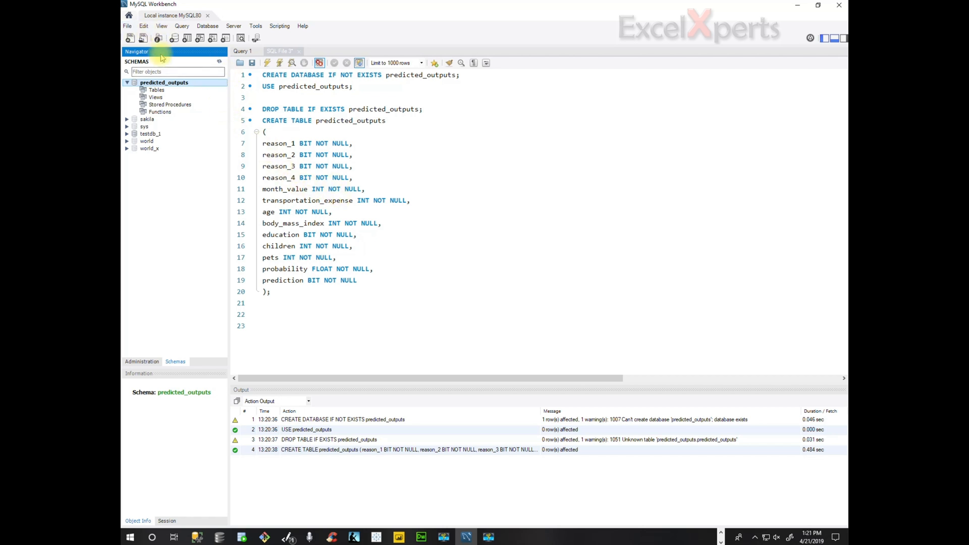
- Refresh the schema list and reveal the new predicted_outputs table under Tables
{"action": "right_click", "coordinate": [163, 81]}
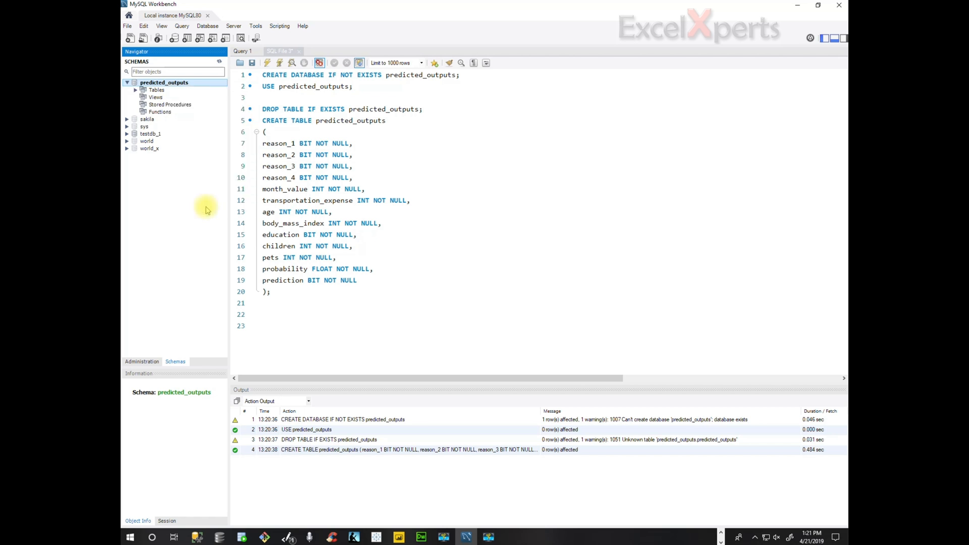
{"action": "left_click", "coordinate": [134, 89]}
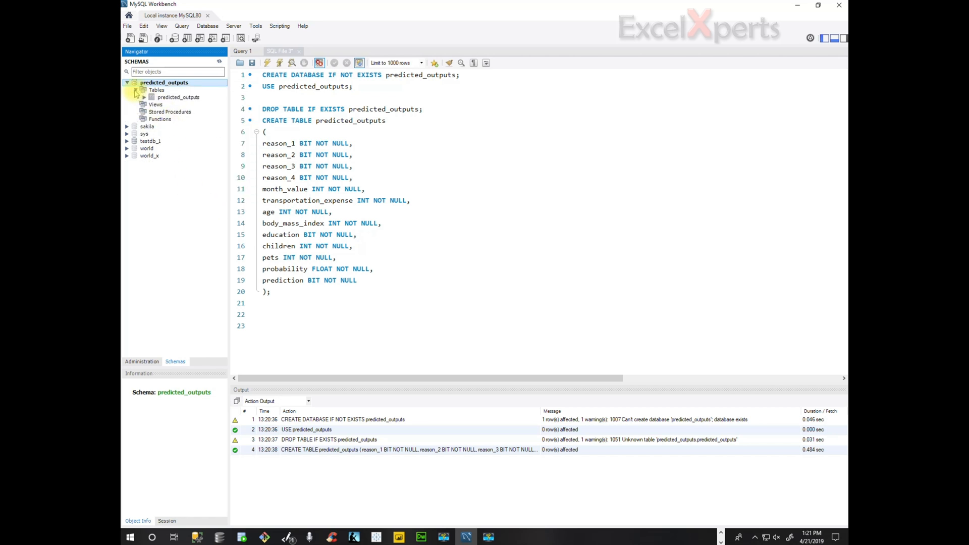
{"action": "left_click", "coordinate": [179, 97]}
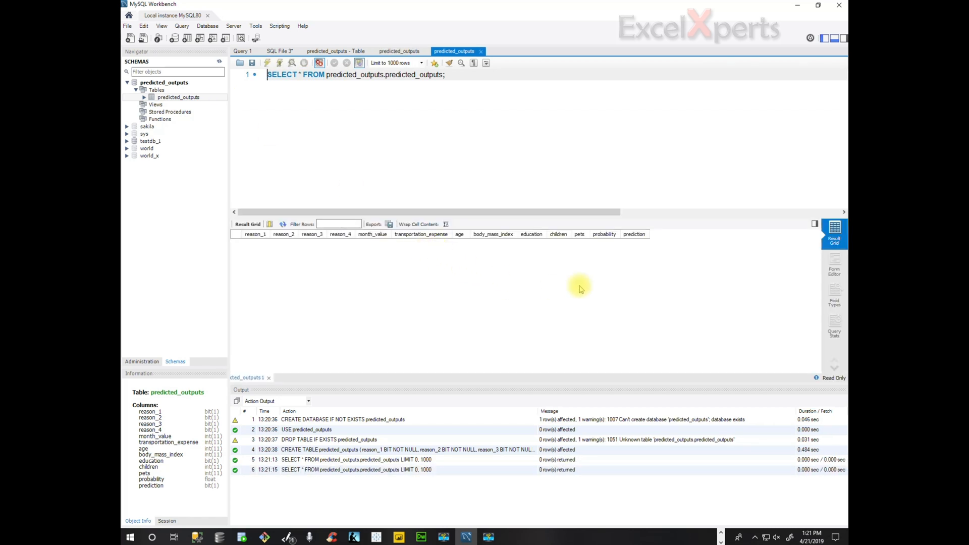
{"action": "mouse_move", "coordinate": [554, 289]}
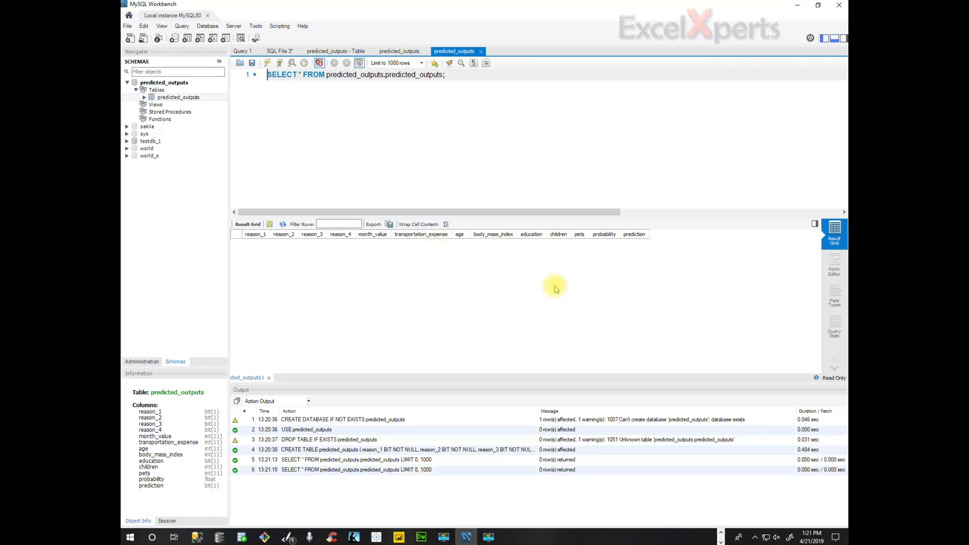